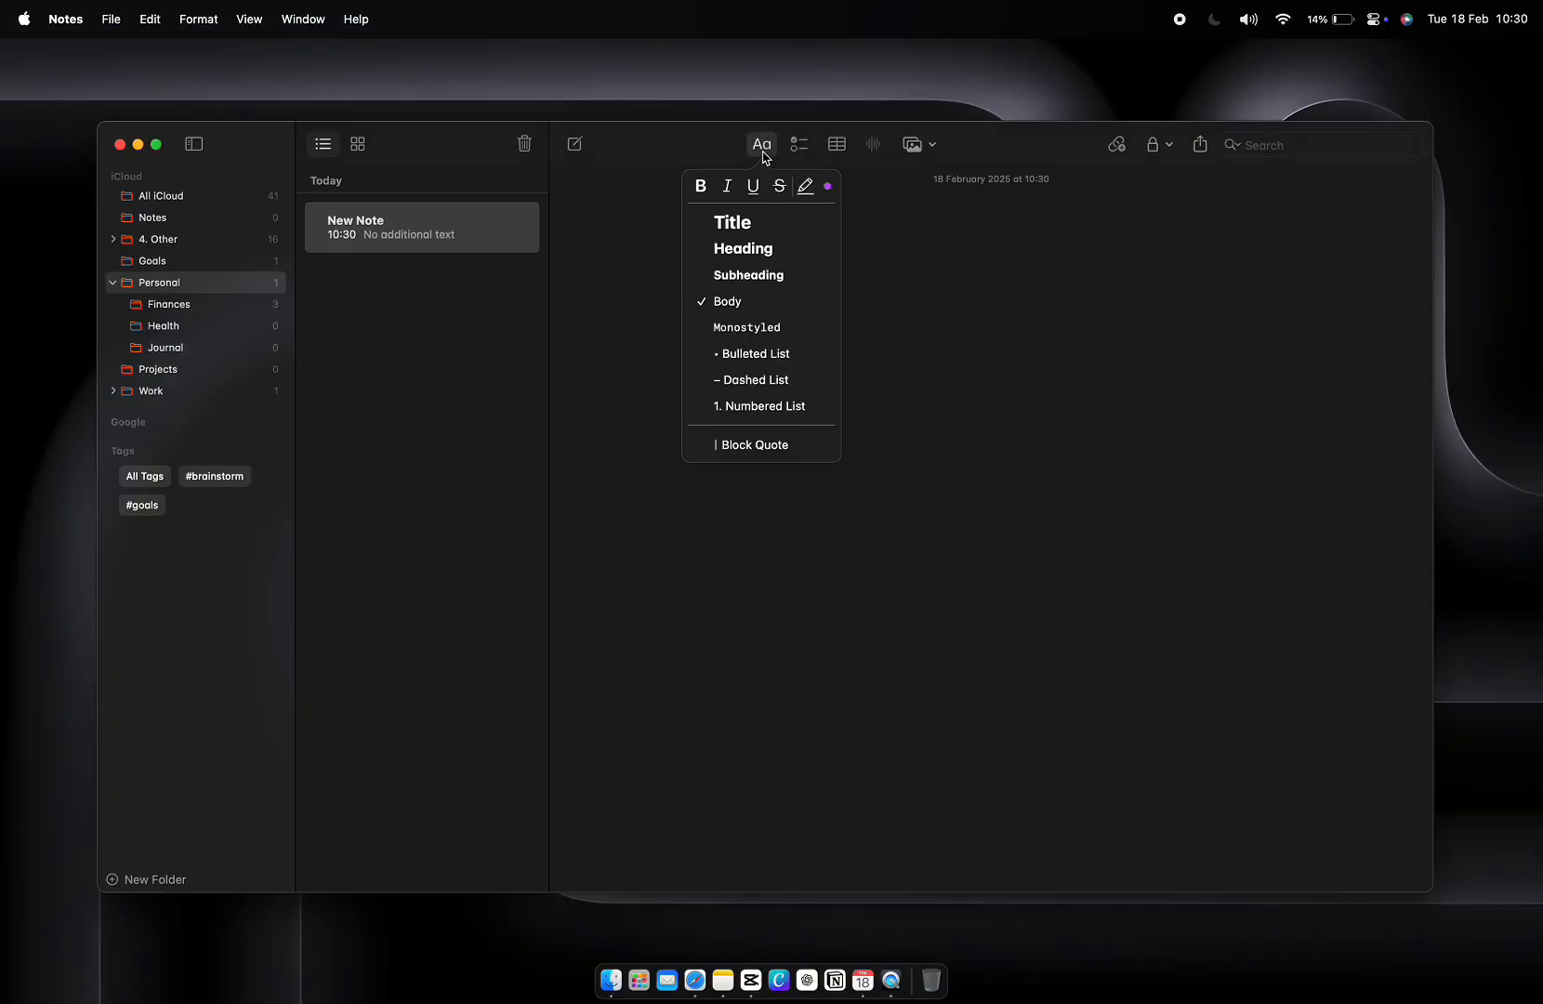
mouse_move(759, 301)
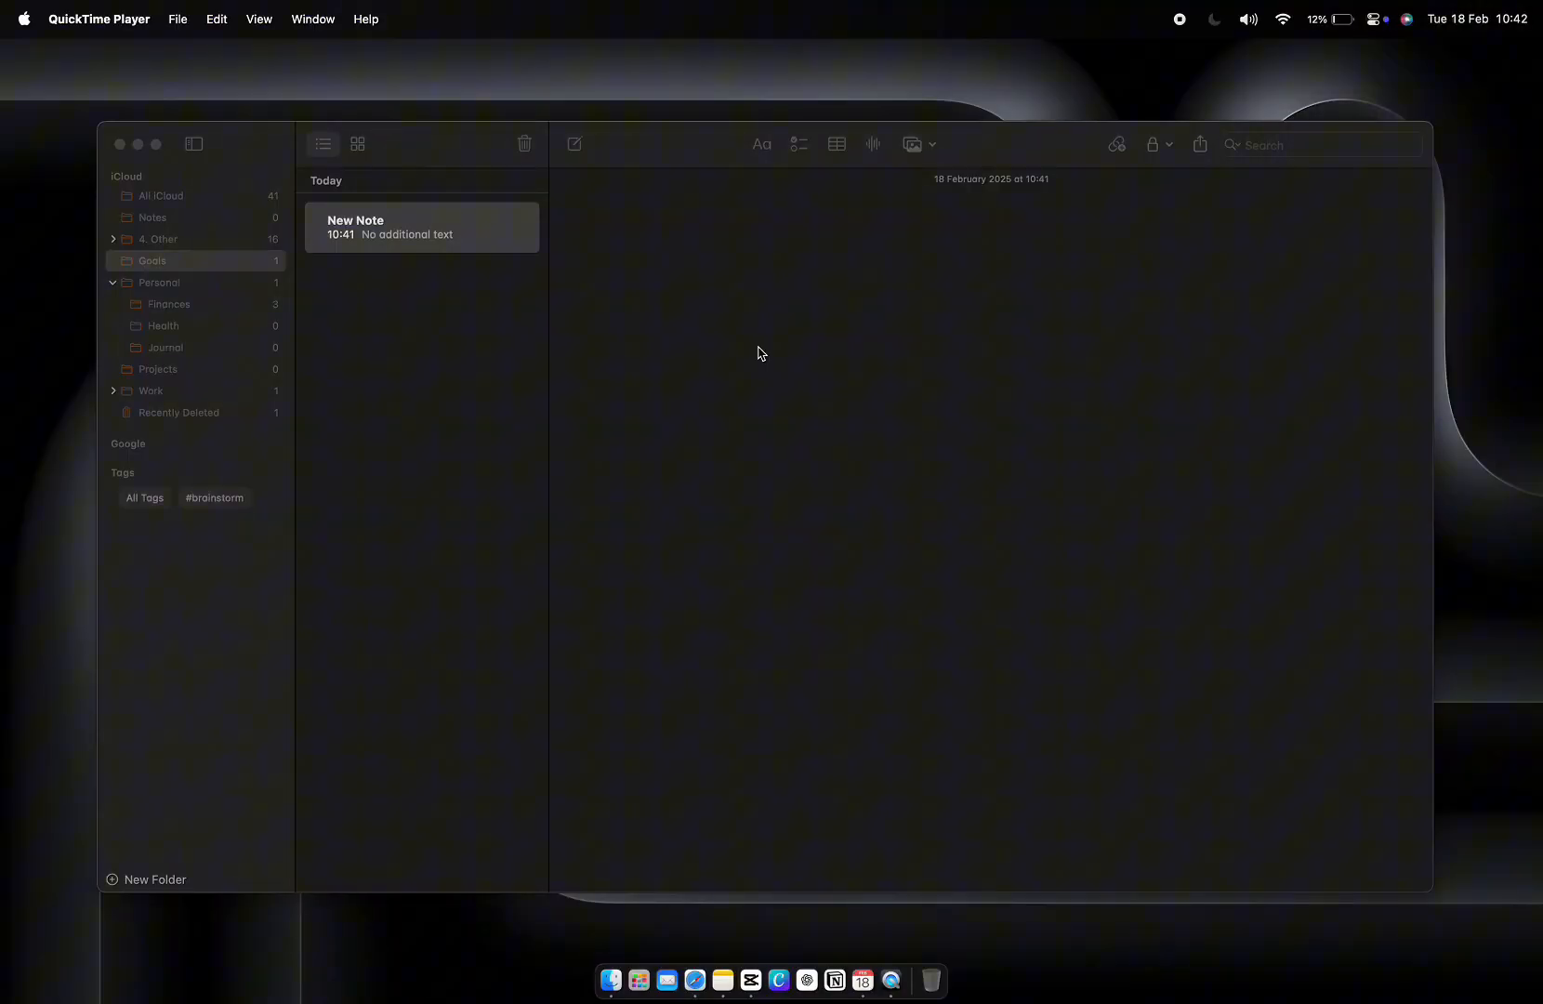
Title the note 'Goal: Launch a website' and begin the bulleted task 'Research hosting platforms'
text(Goal: Launch a website)
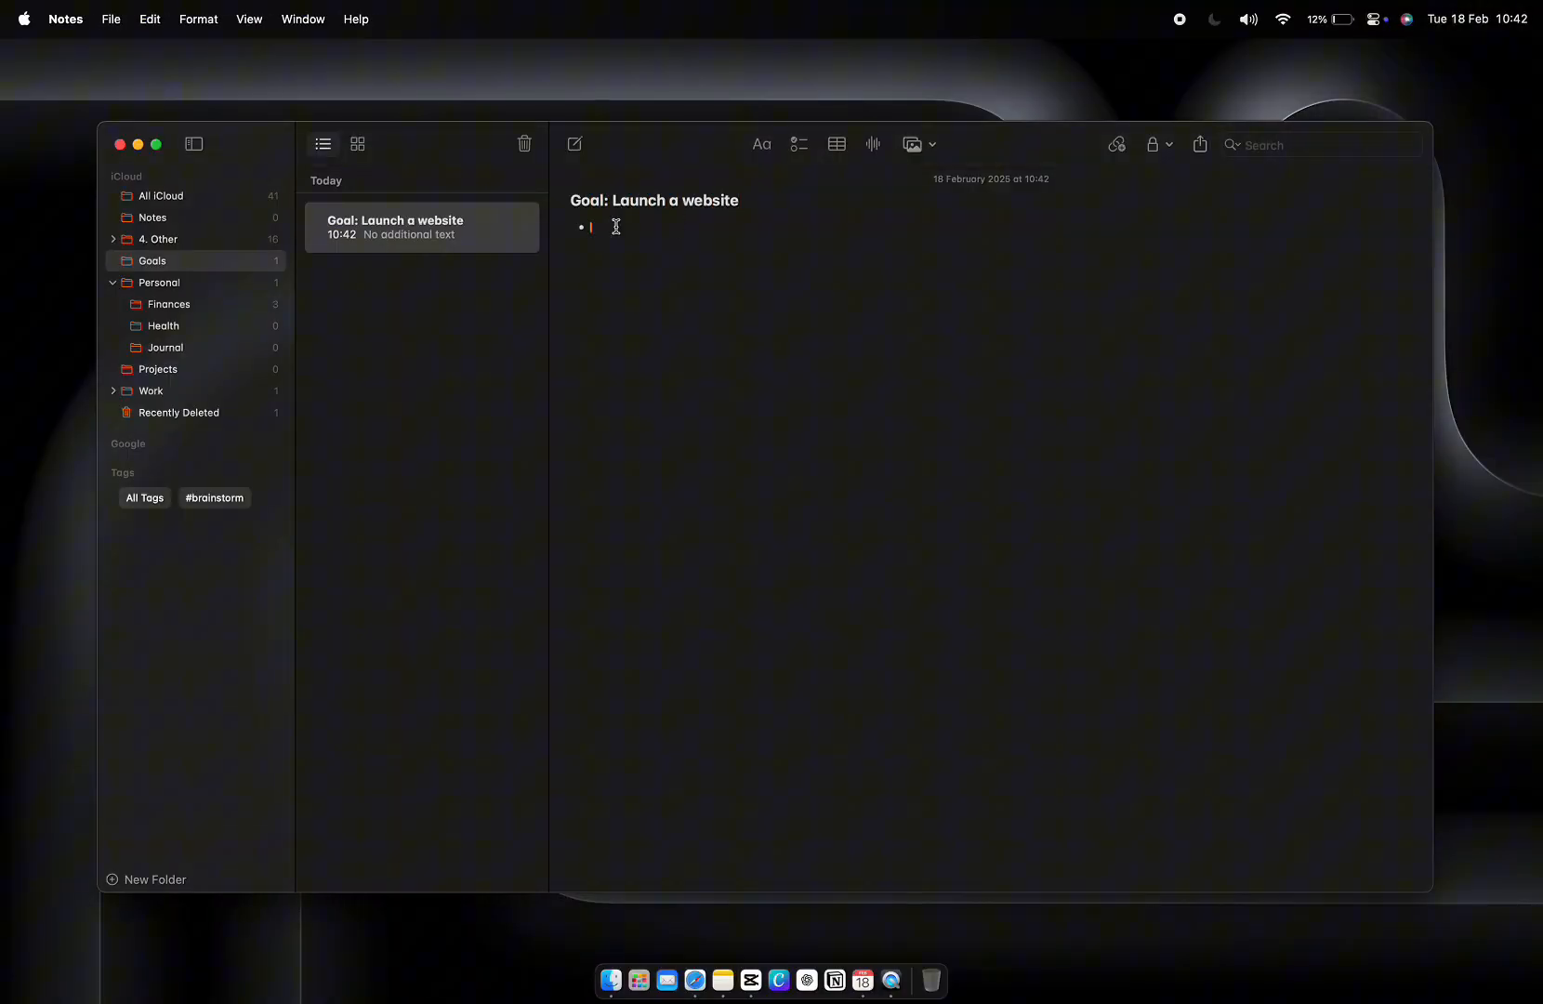
text(Research hosting platforms)
text(Design homepage layout)
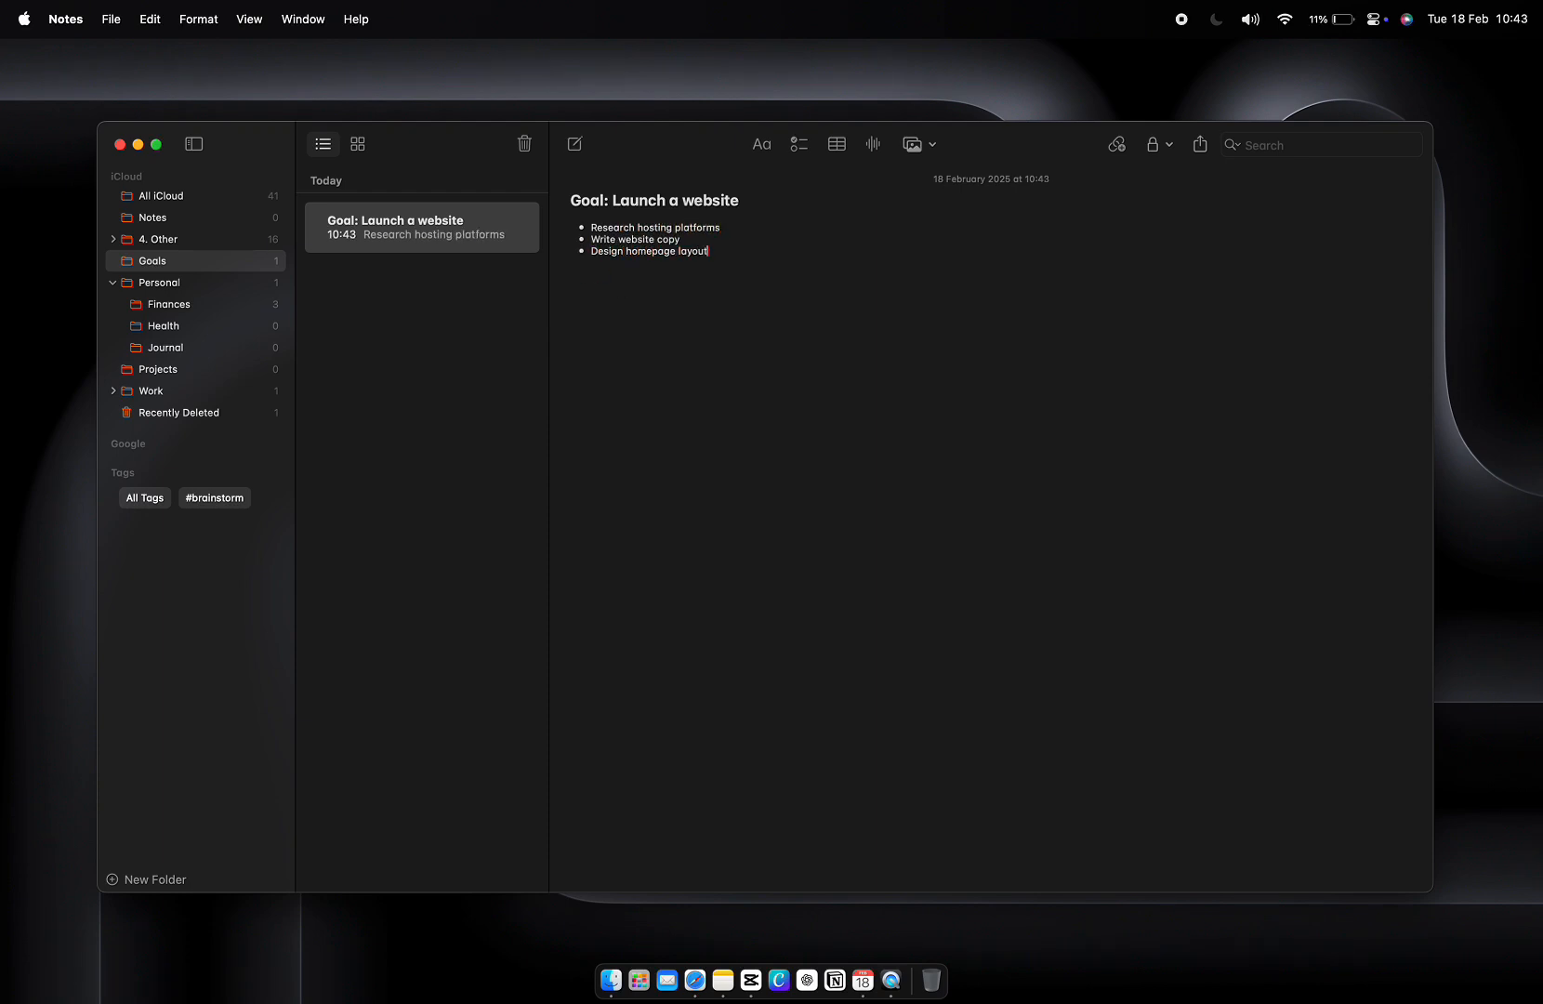
Insert the suggested app link into the goal note as a link preview
click(1117, 143)
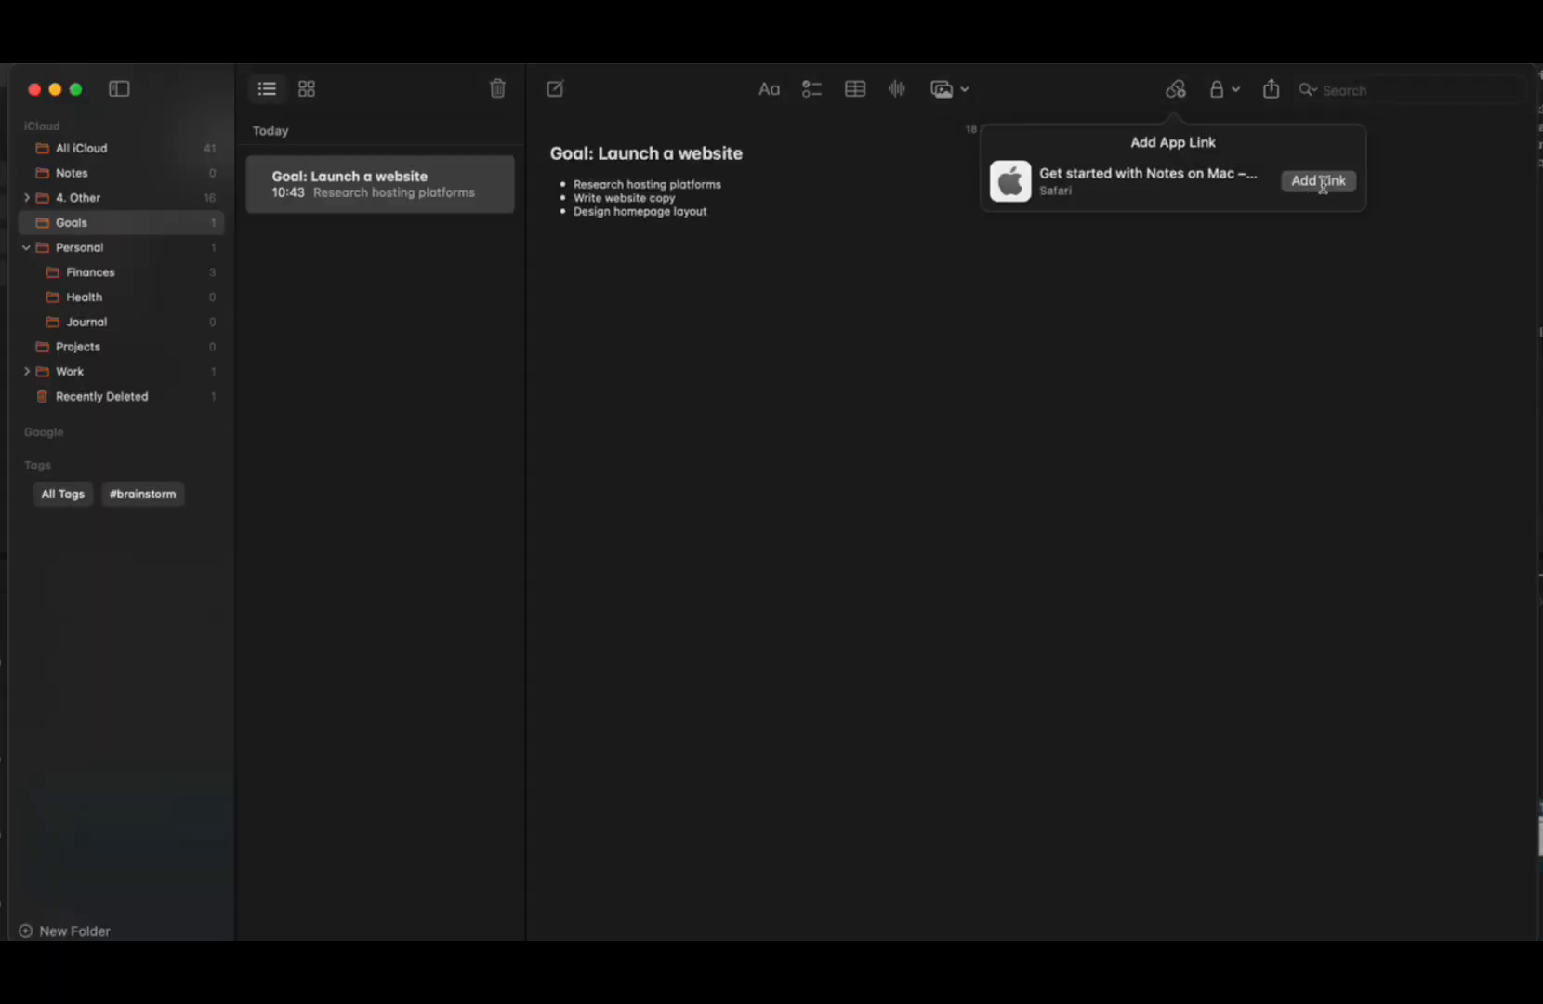
click(1318, 180)
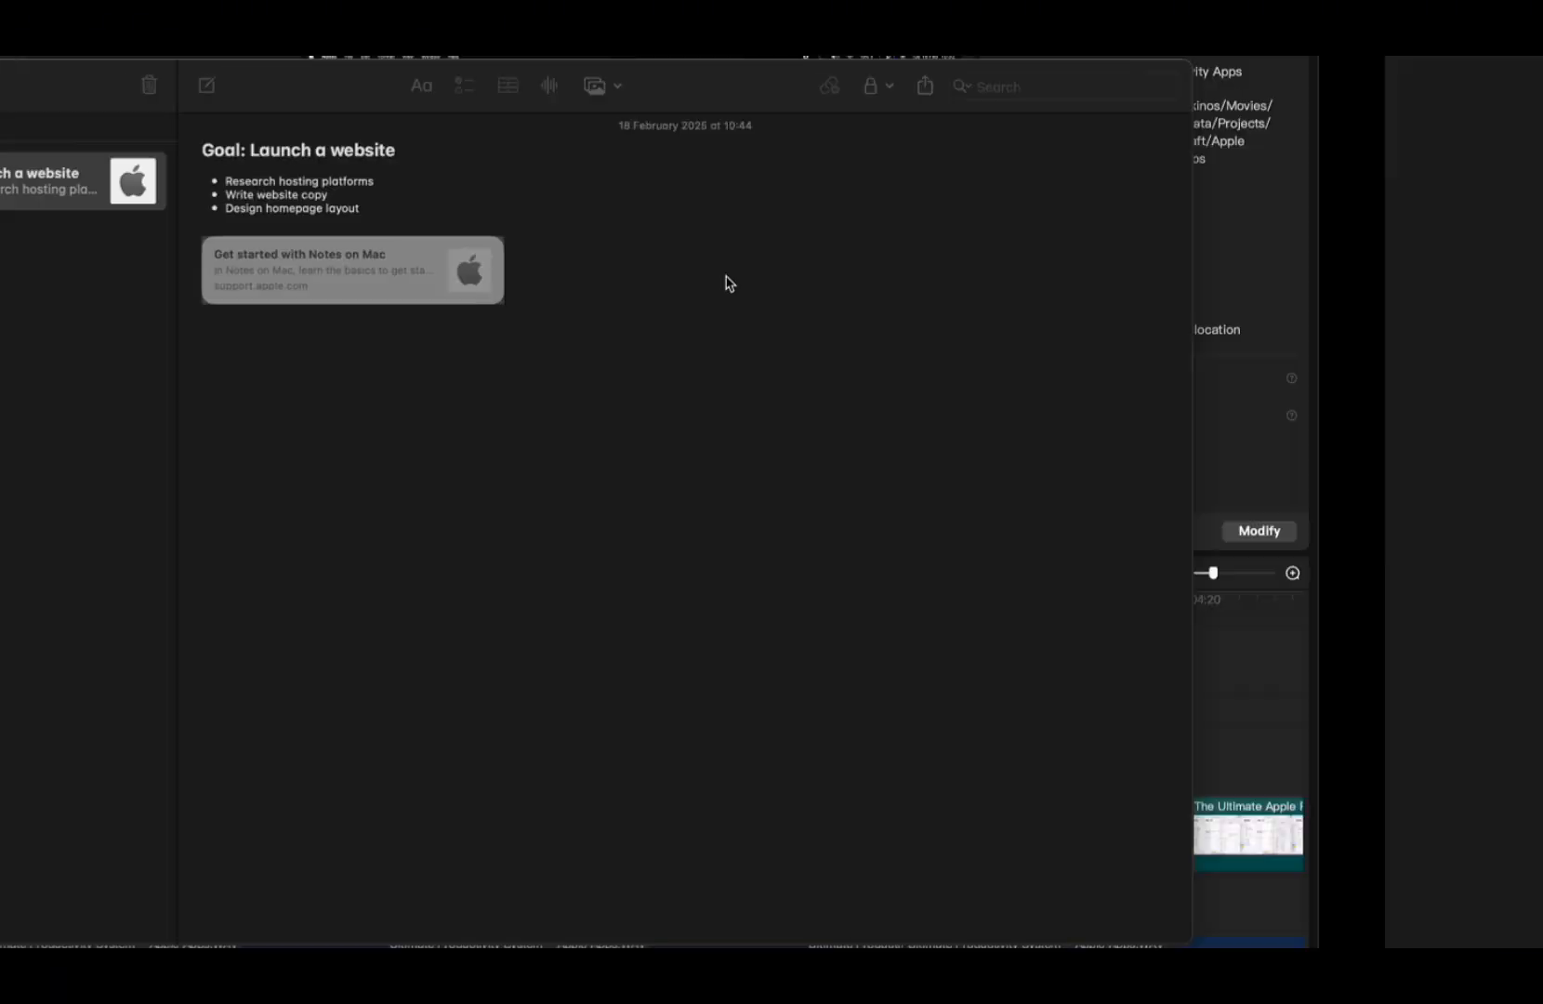
Insert a product photo from the Photos library into the note
click(911, 144)
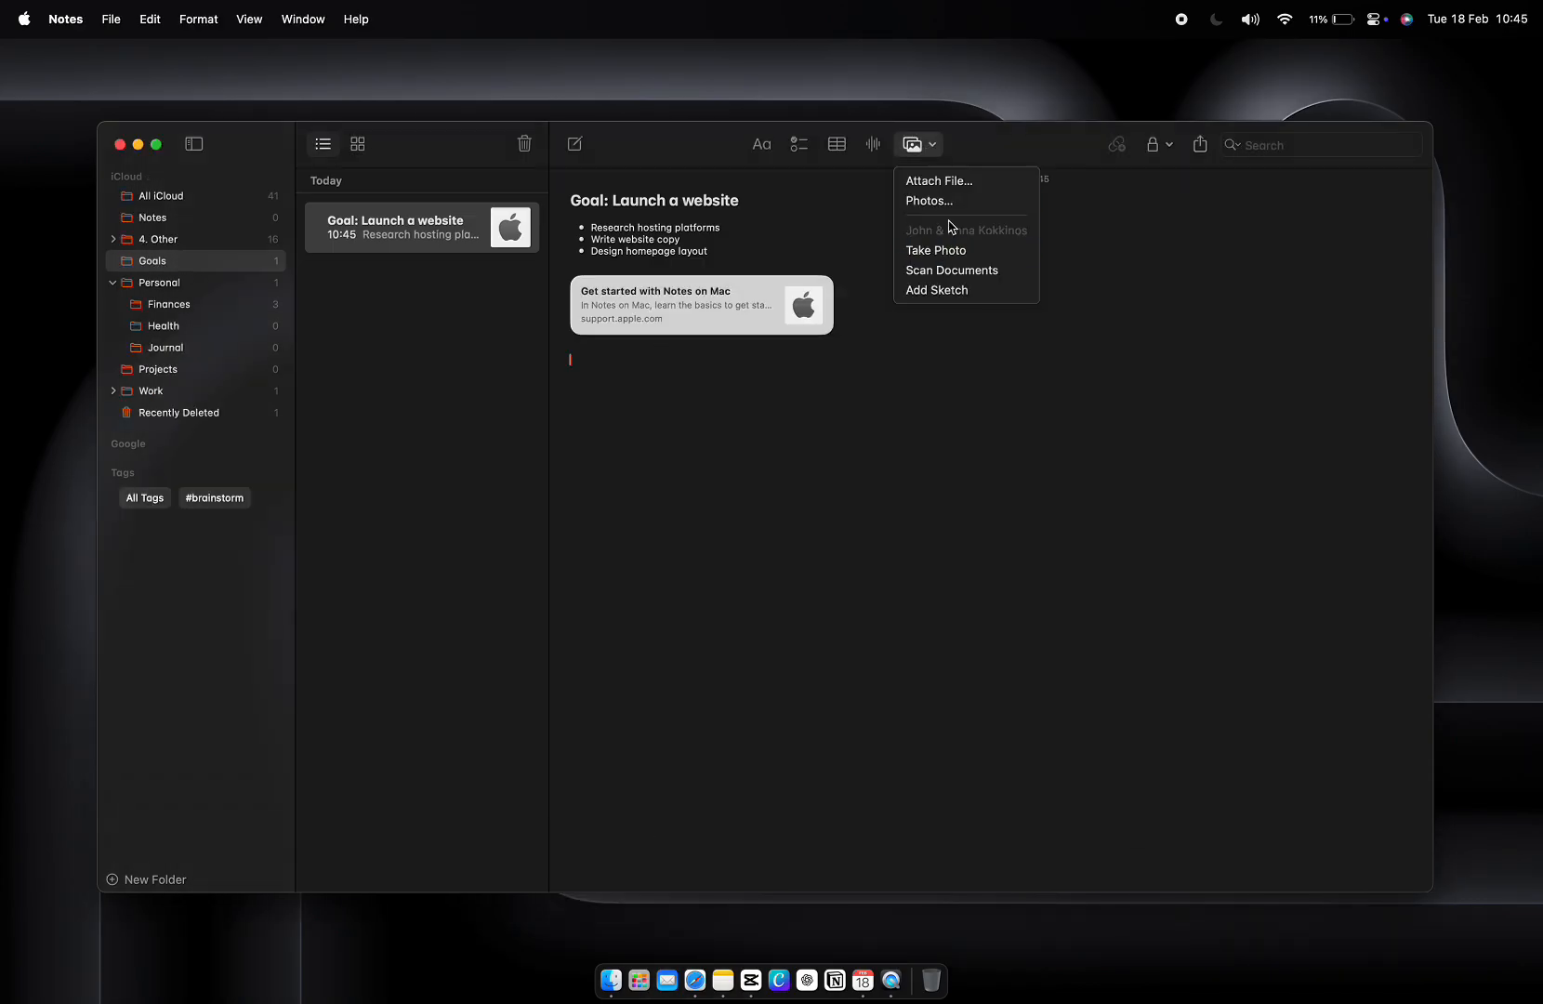
click(928, 200)
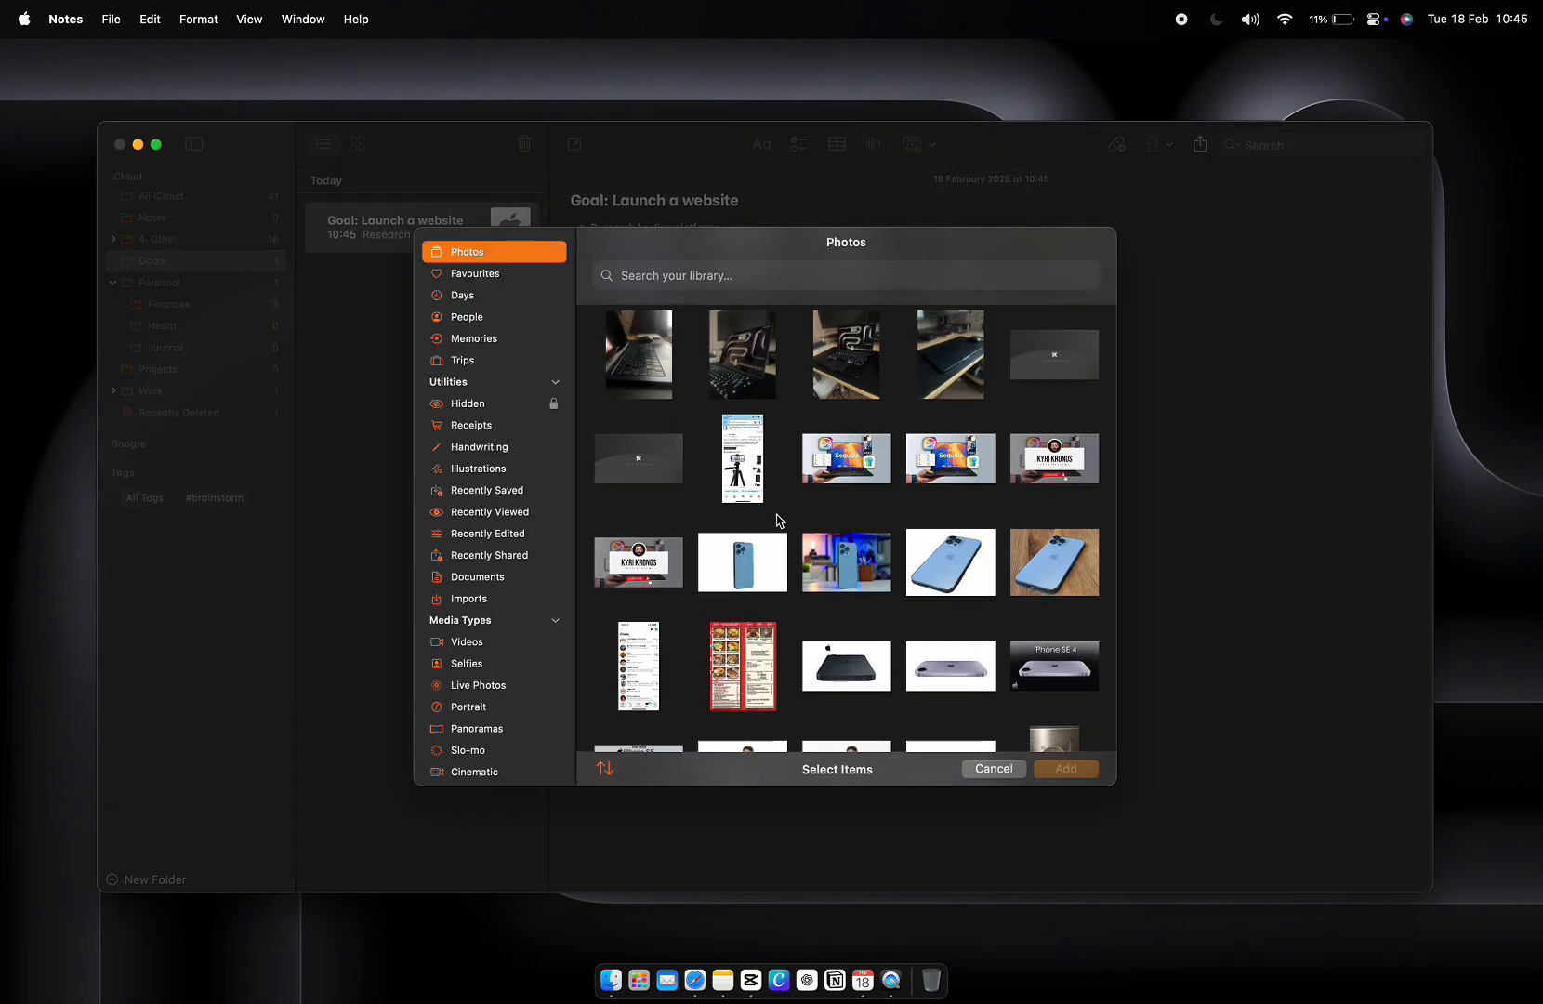
scroll(down, 3)
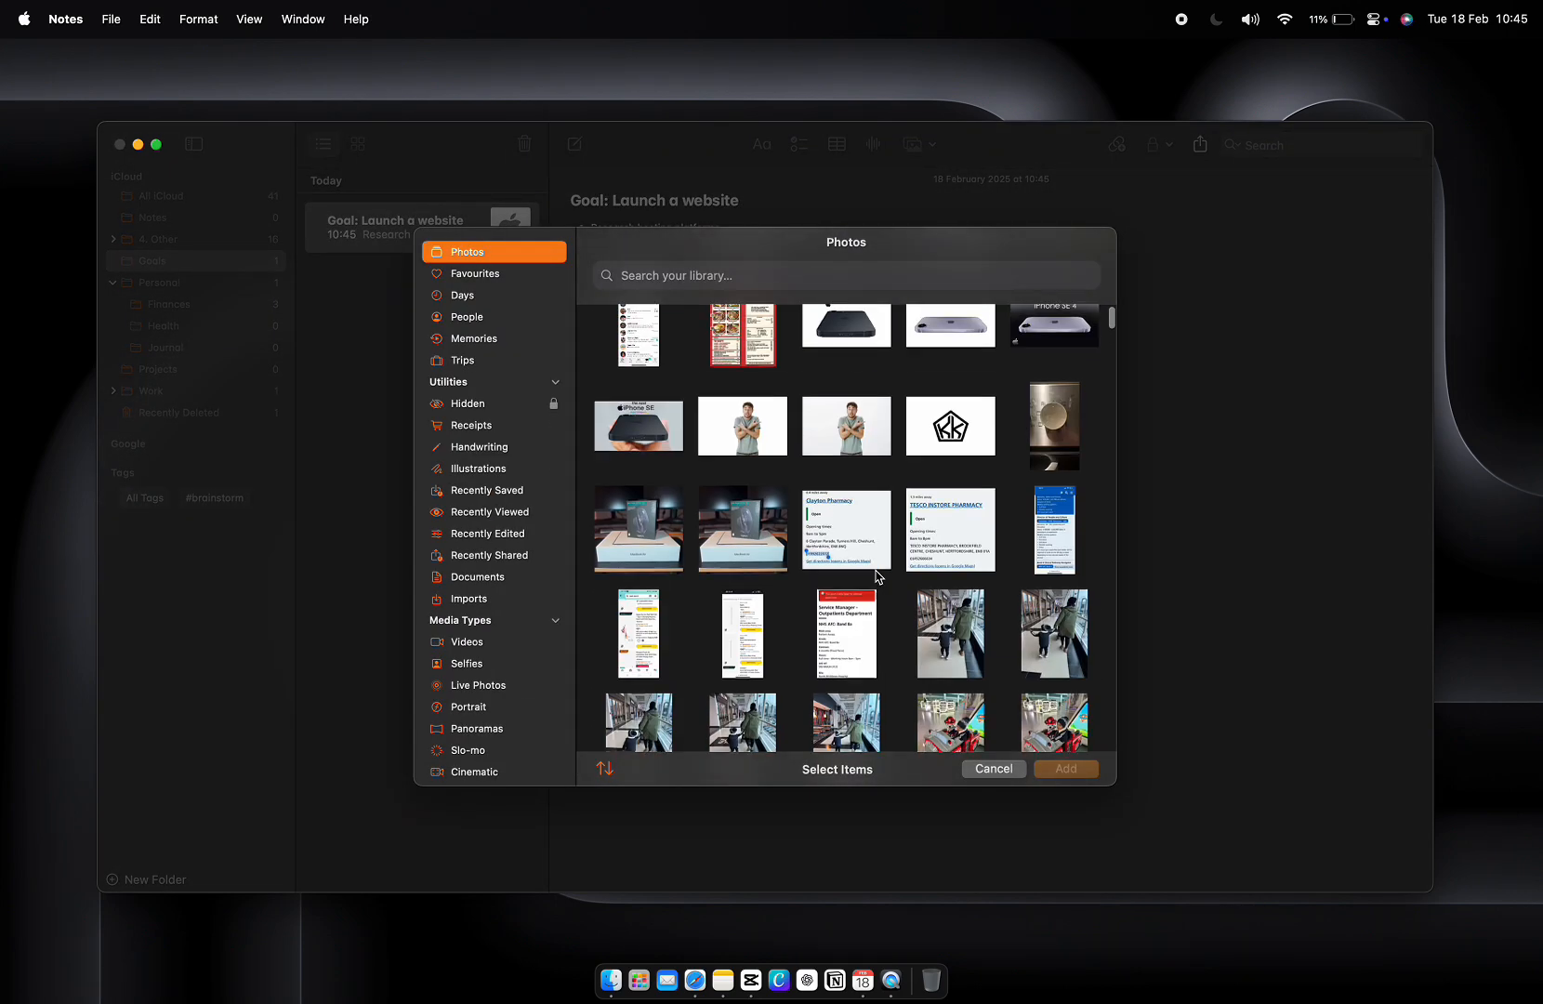
click(742, 694)
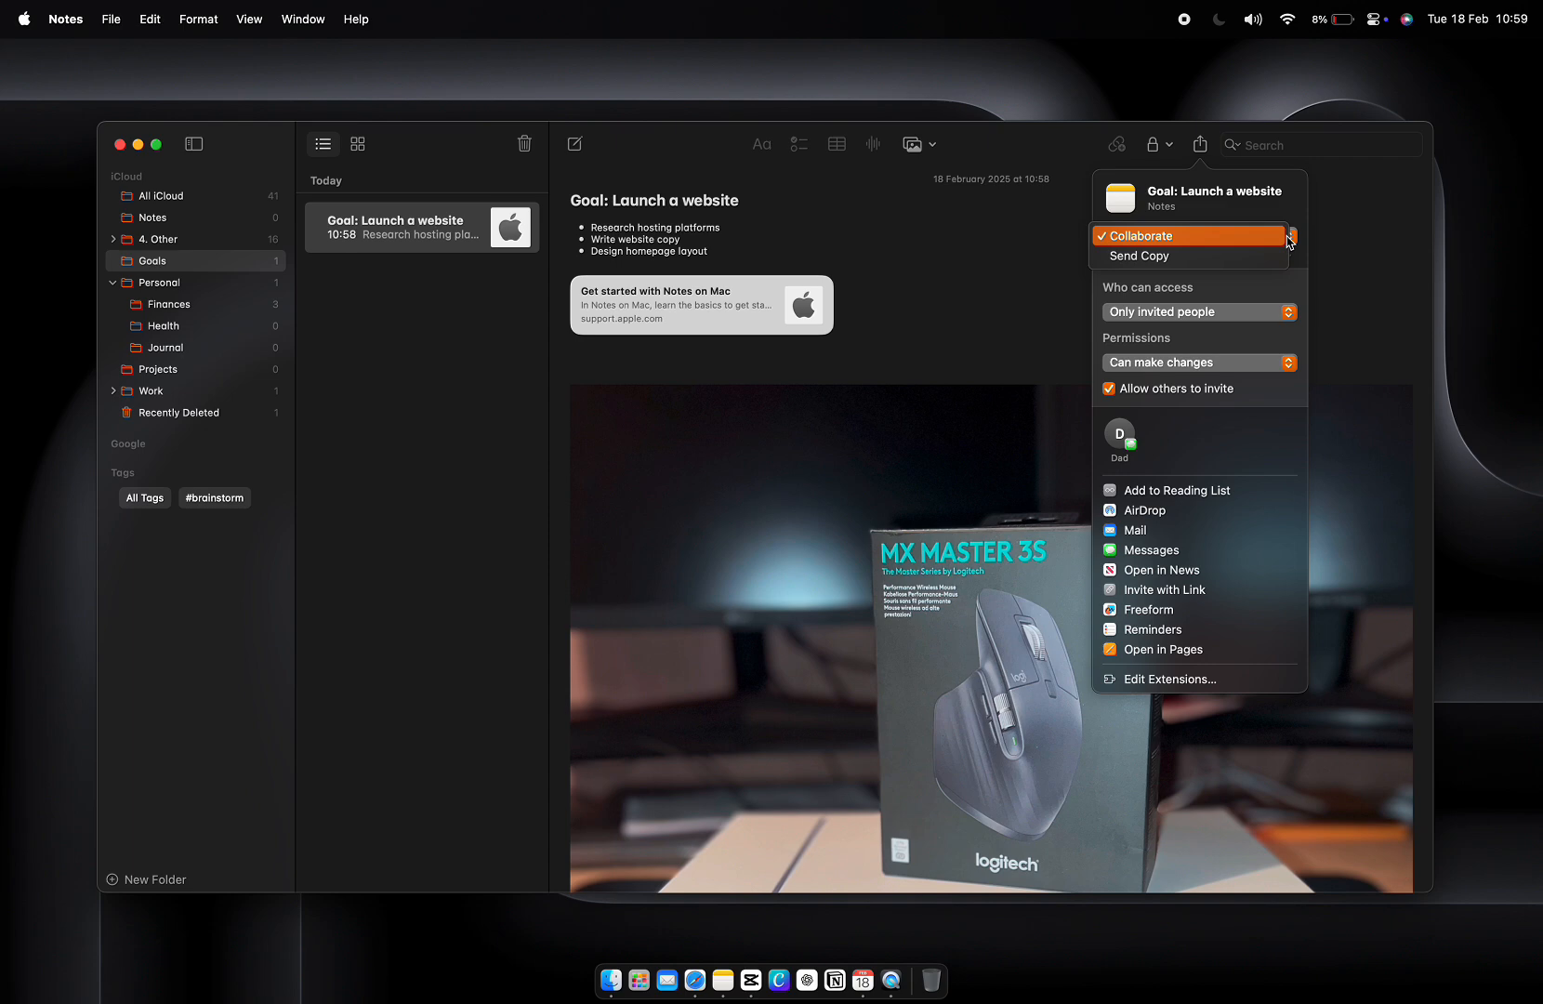
Share the note as a collaboration rather than sending a copy
click(1145, 236)
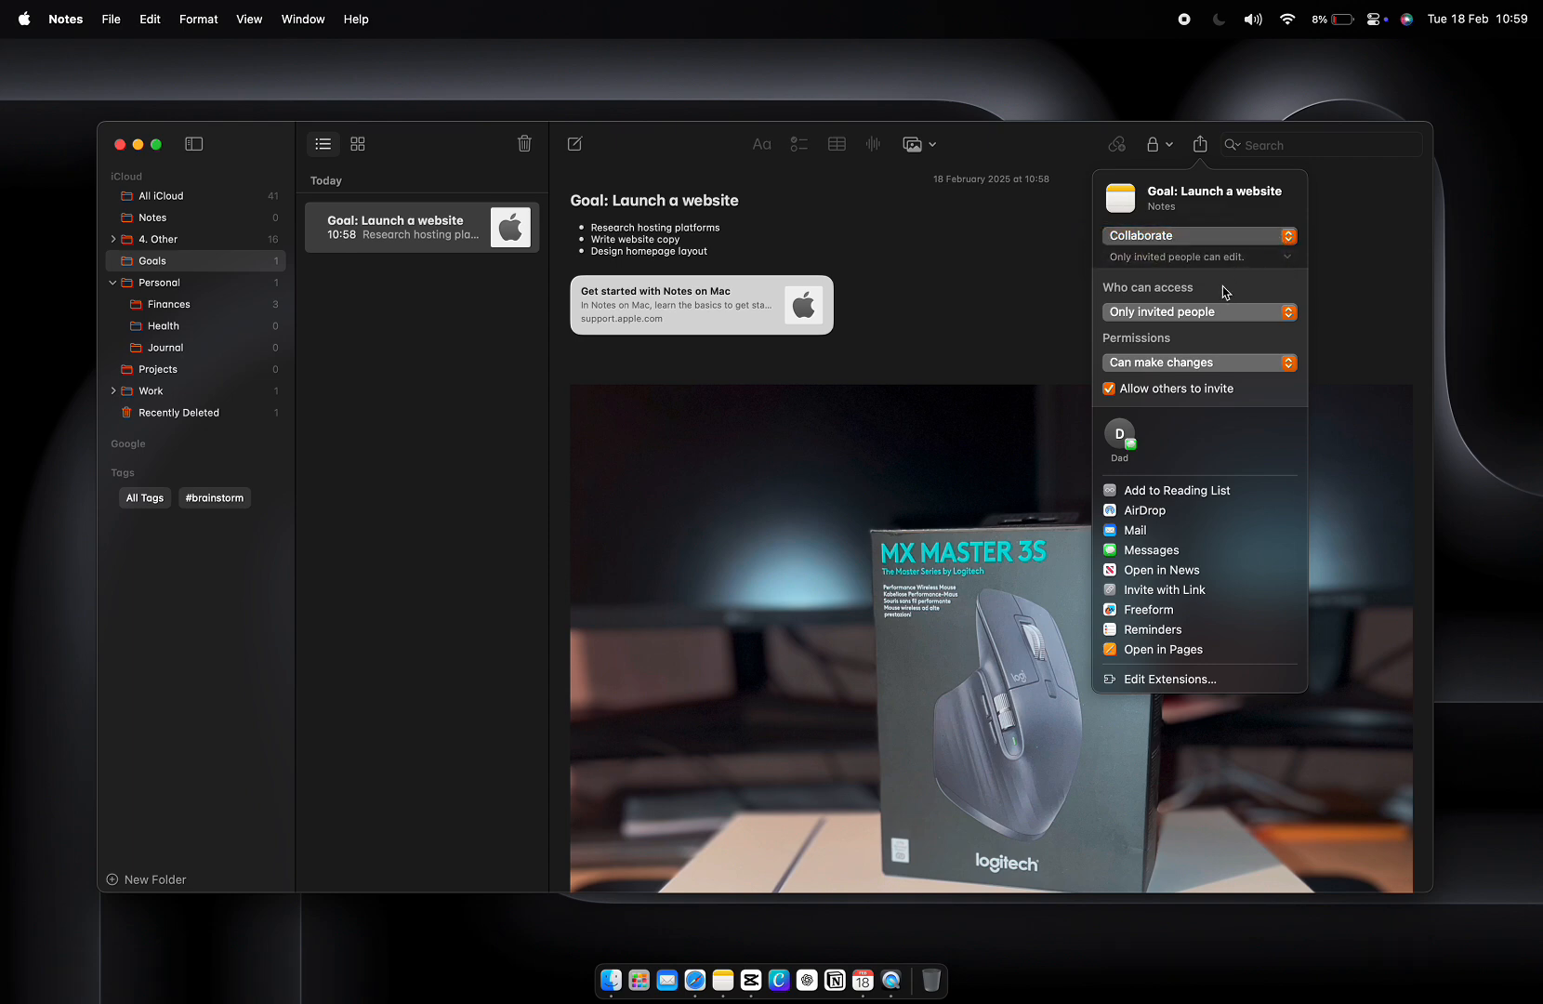
click(1198, 312)
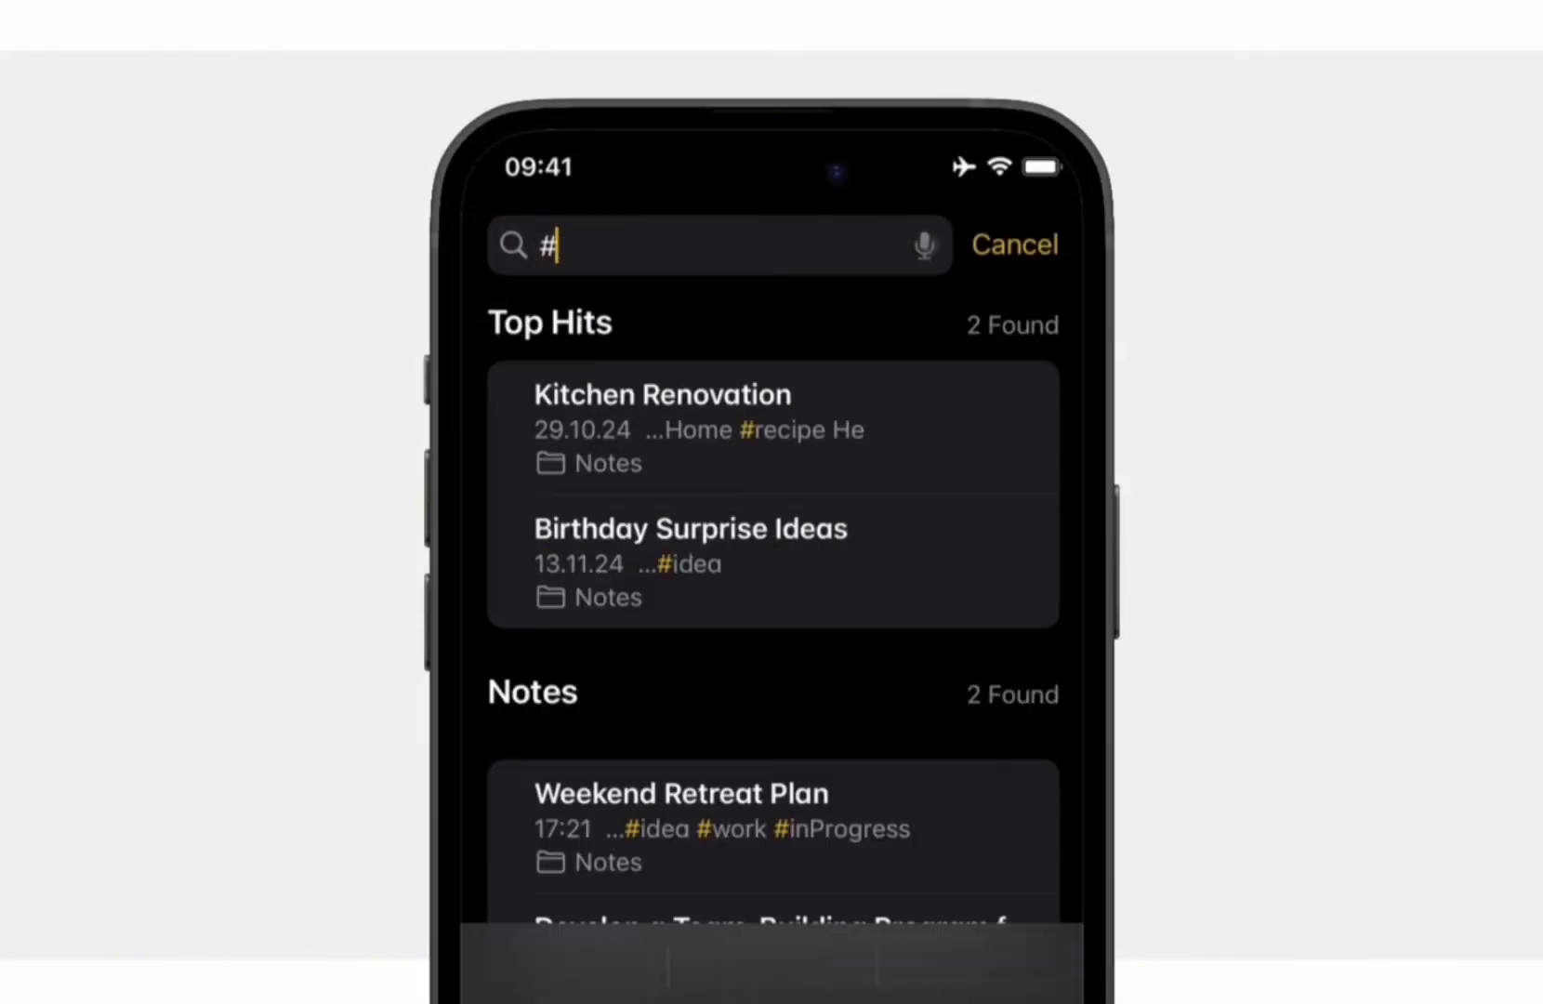
Search for '#work #inprogress' to list notes carrying both tags
text(work #in)
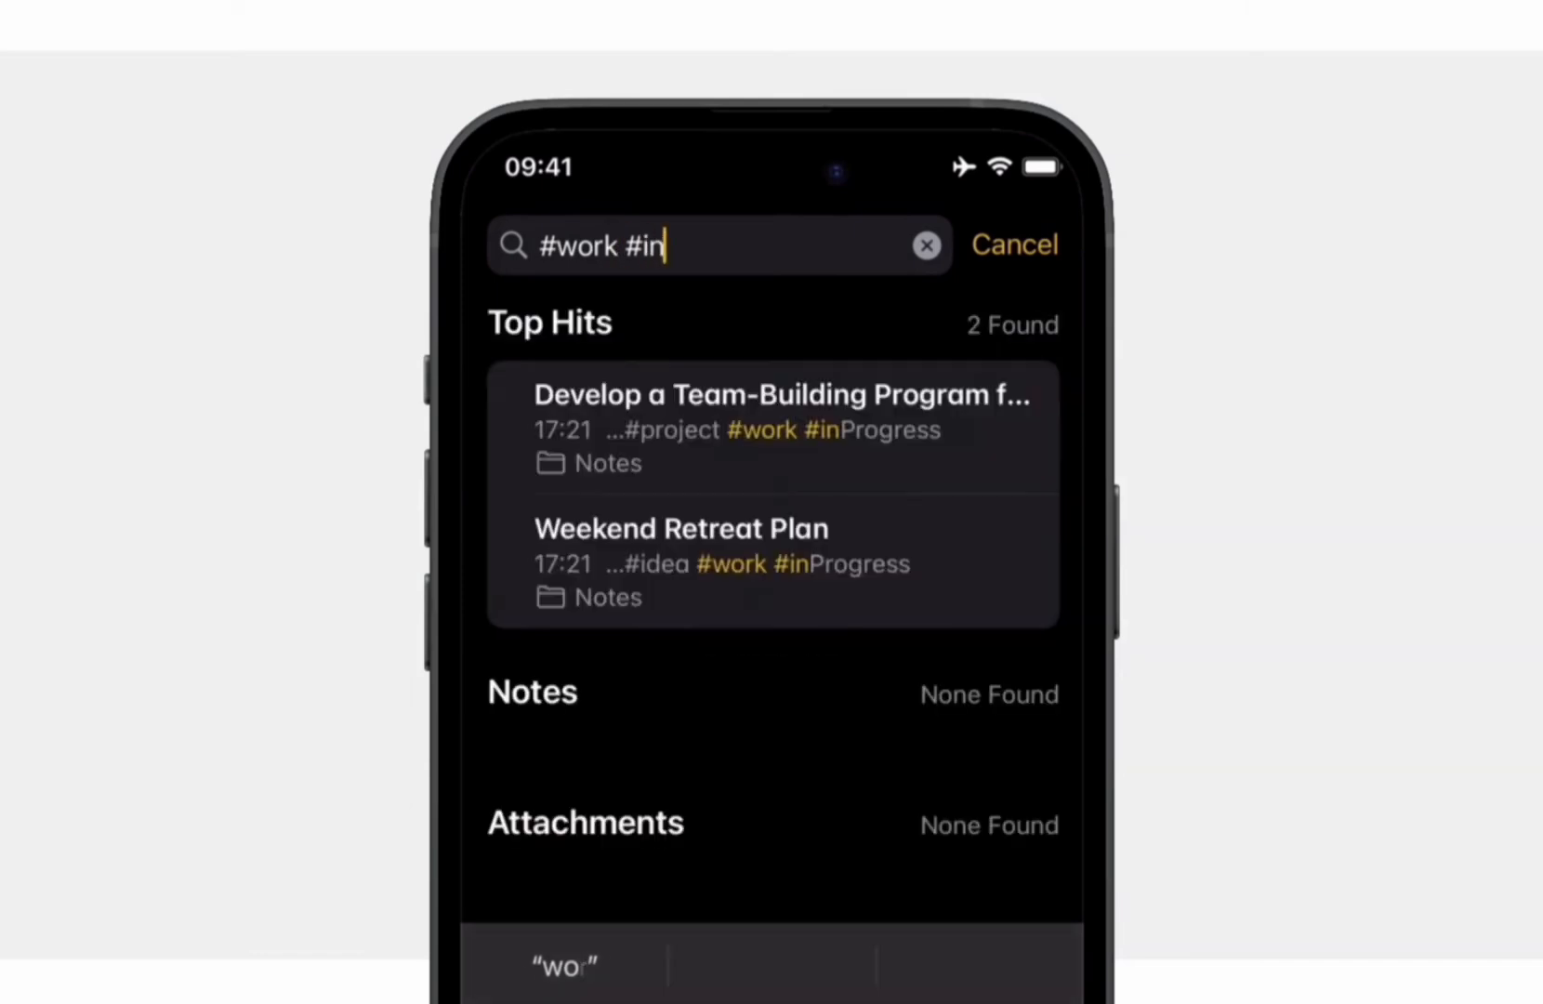
text(progress)
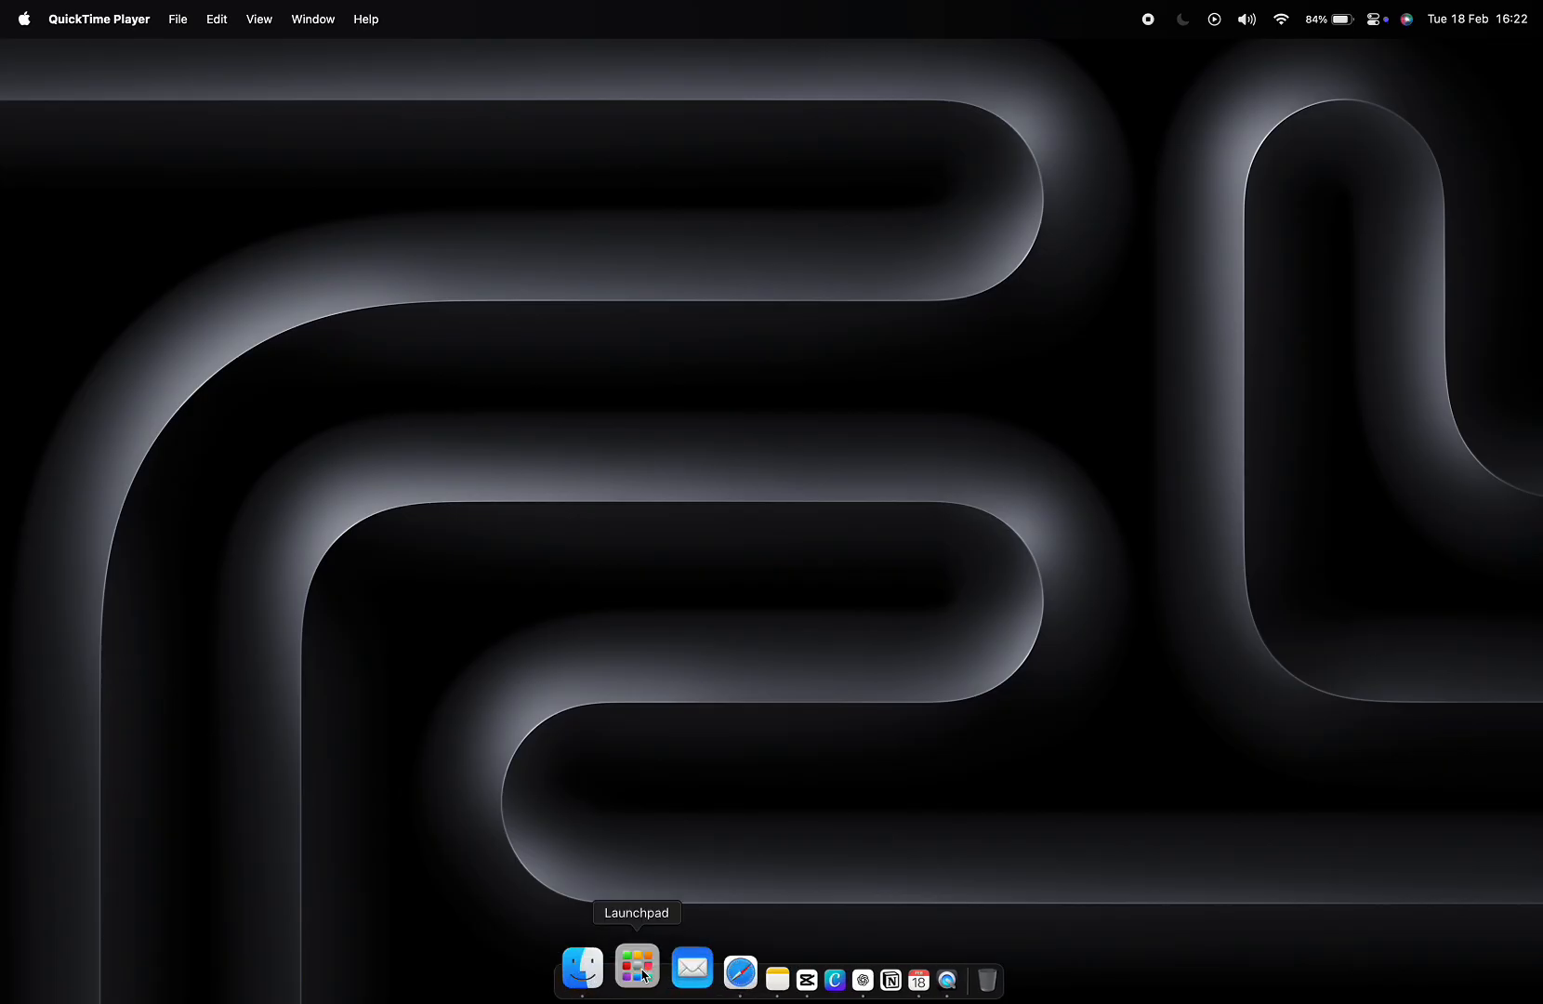
Launch Calendar from the Launchpad app grid
click(636, 967)
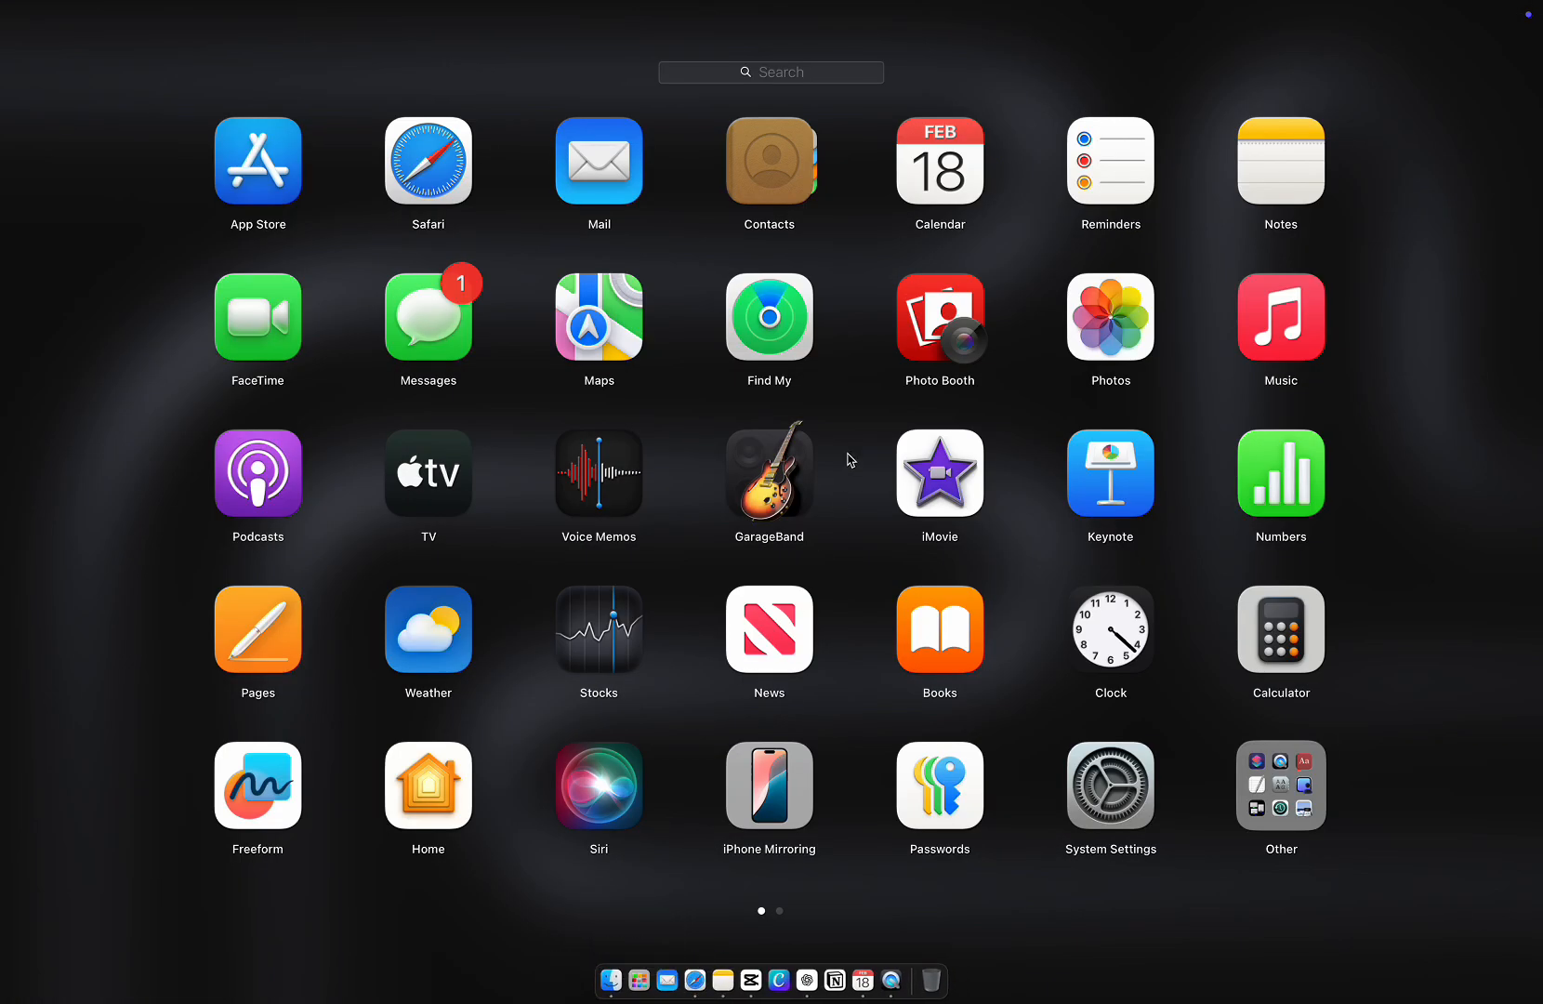
click(937, 160)
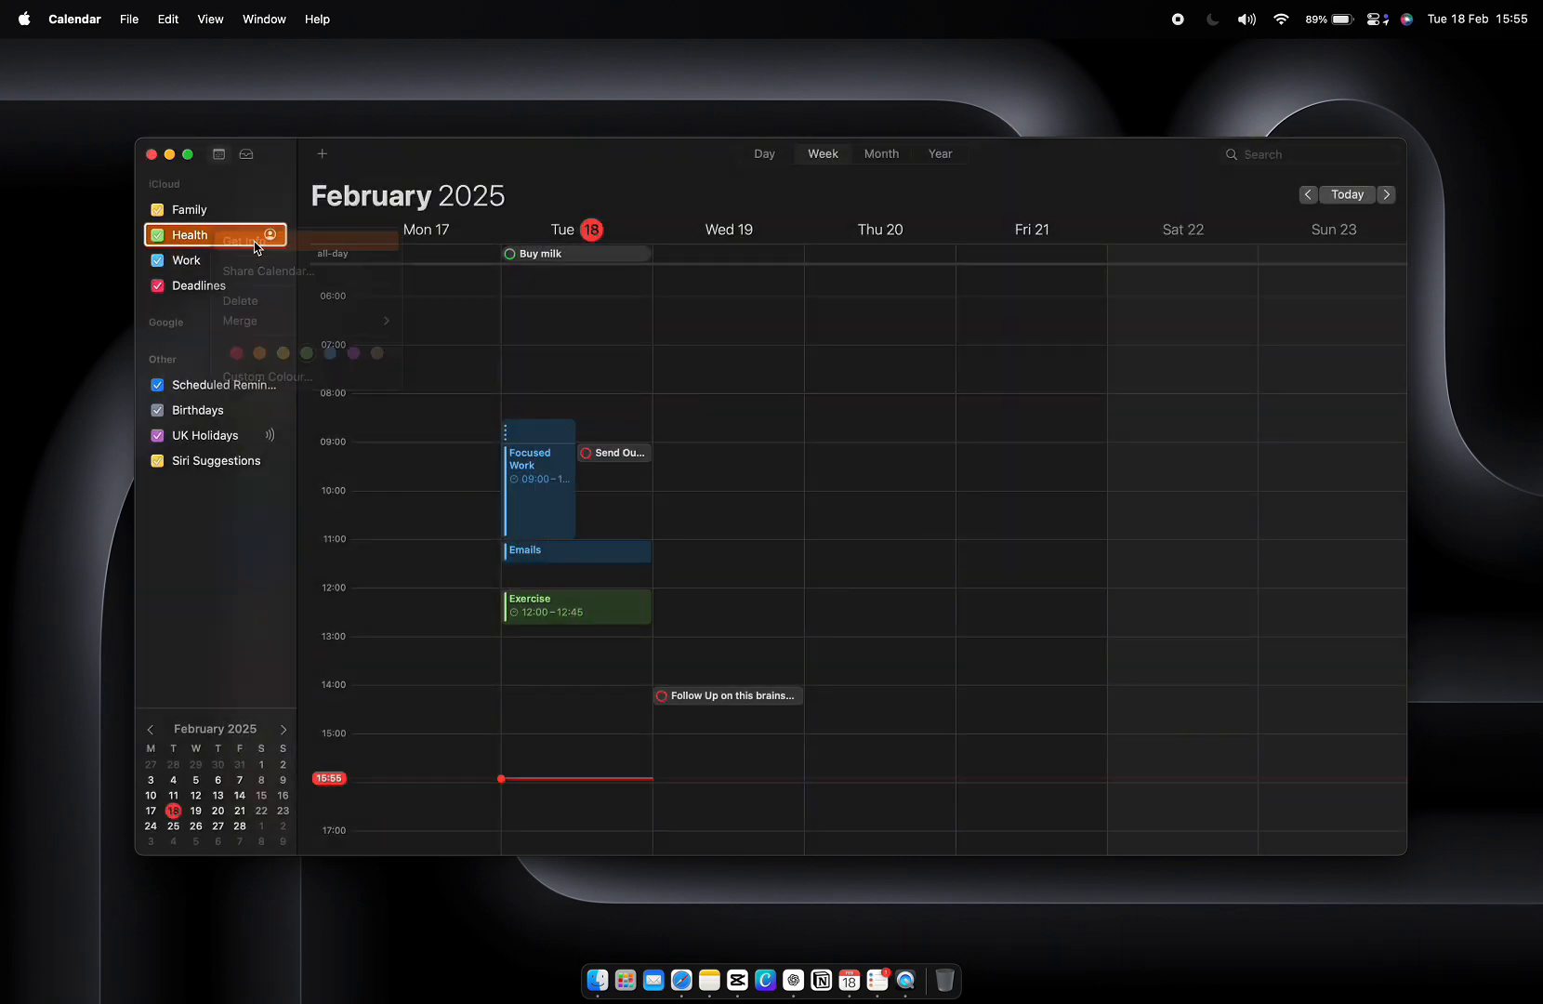
Recolour the Health calendar and confirm a new colour for Deadlines in its Info settings
click(187, 208)
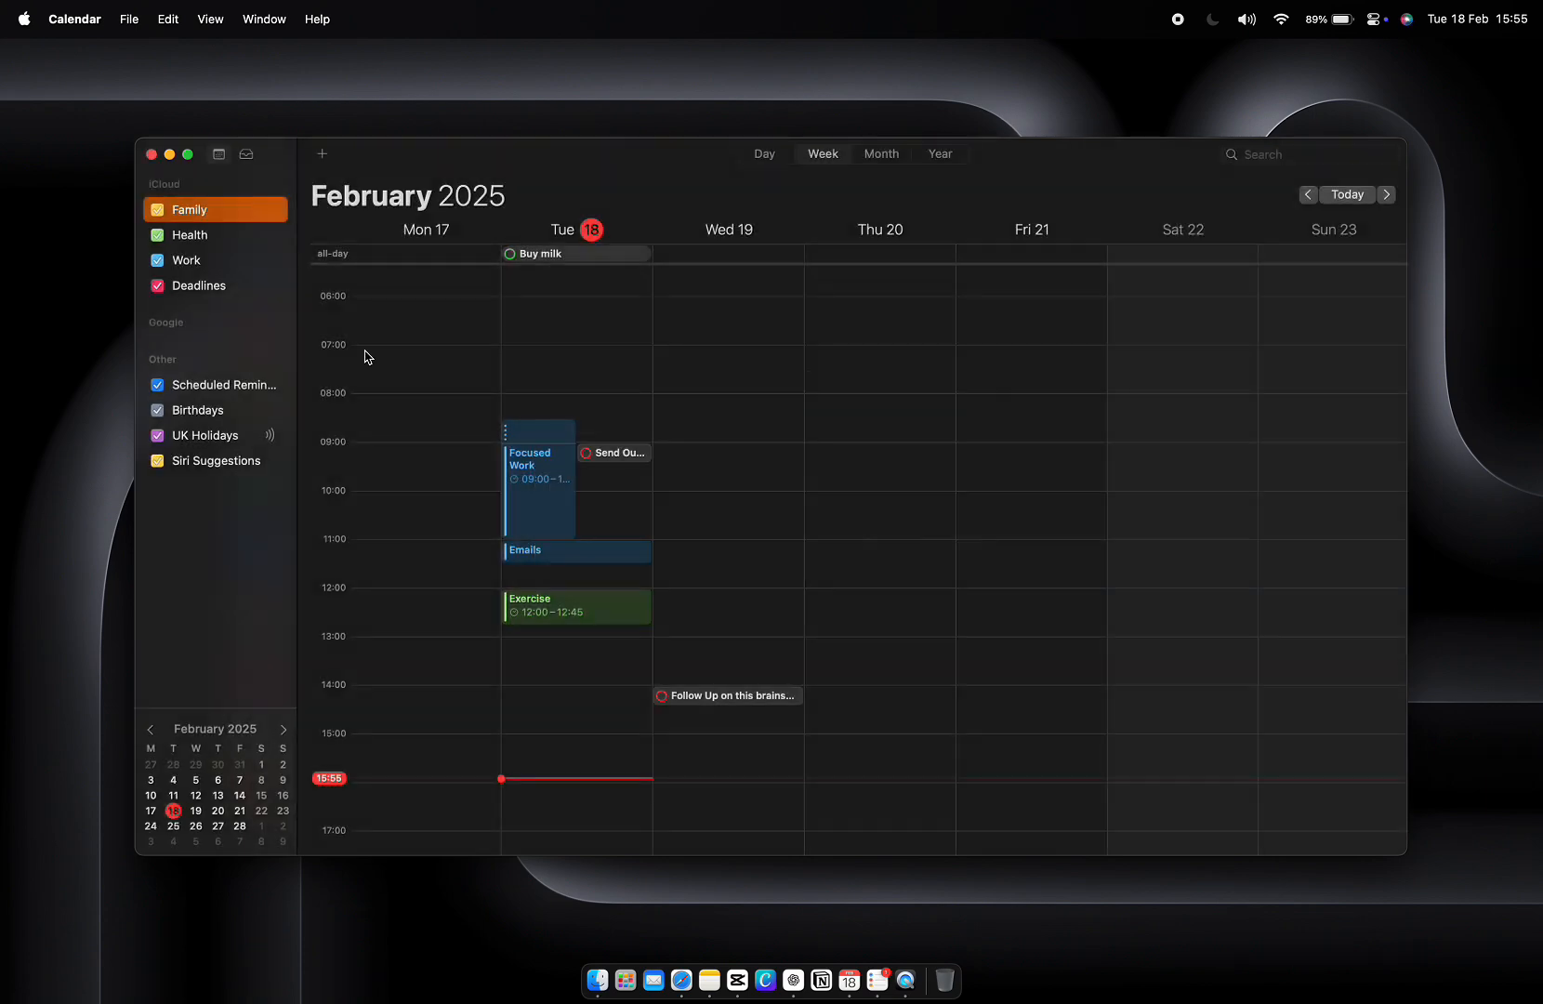
double_click(199, 286)
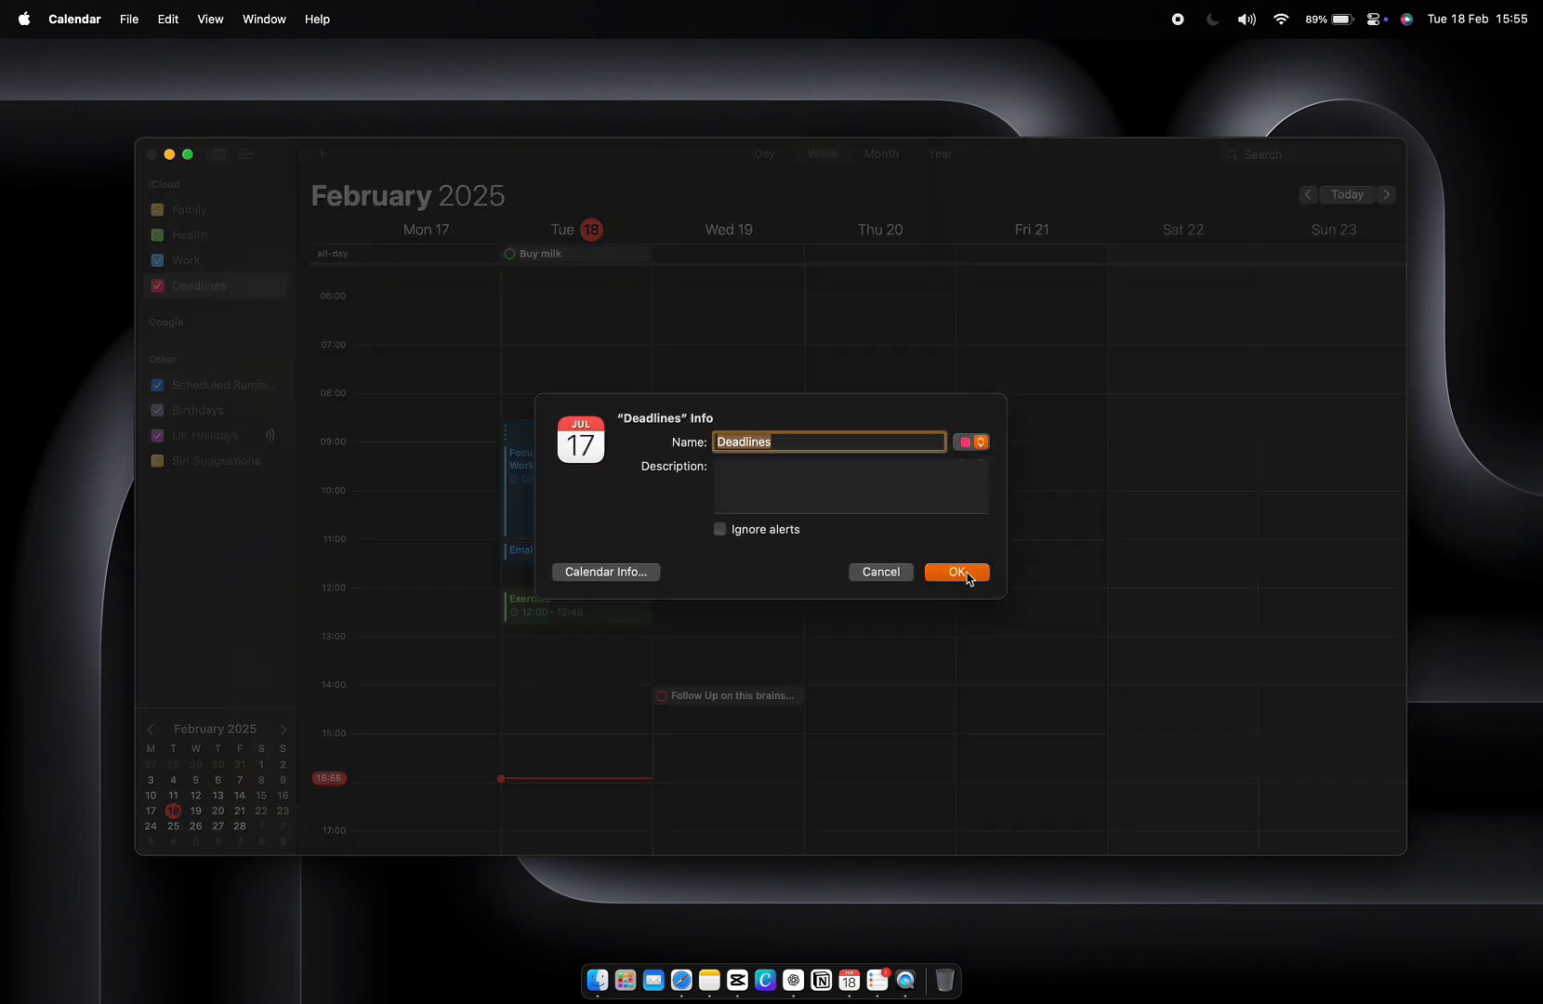
click(954, 572)
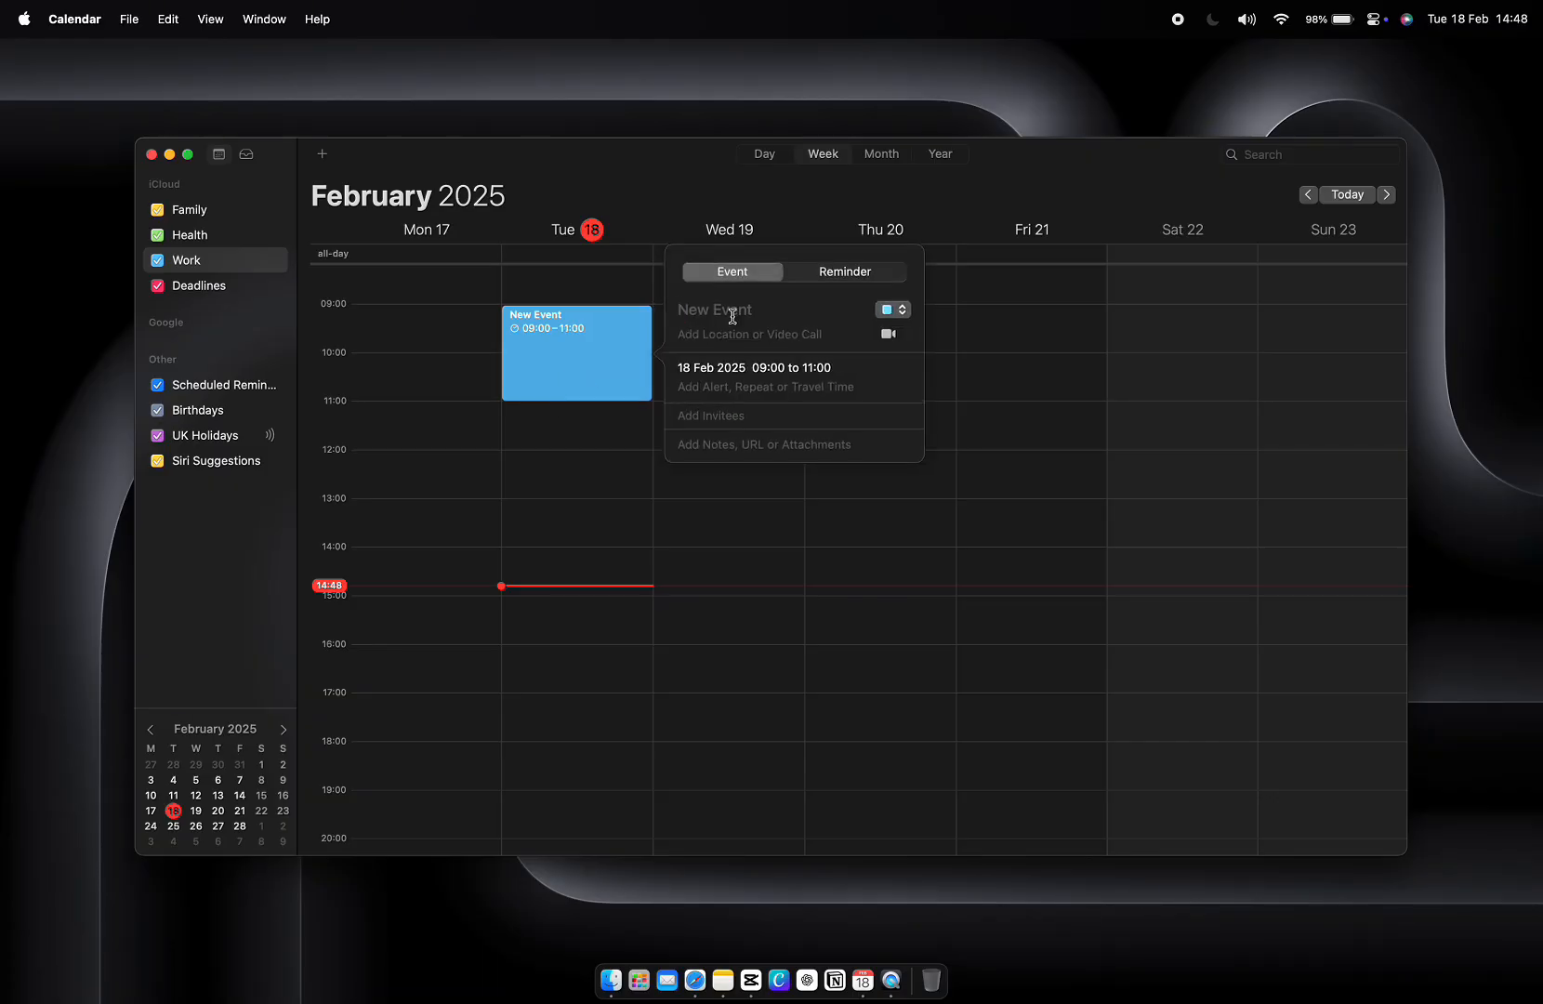
Name Tuesday's 09:00–11:00 block 'Focused Work' and the noon block 'Exercise'
text(Focused Work)
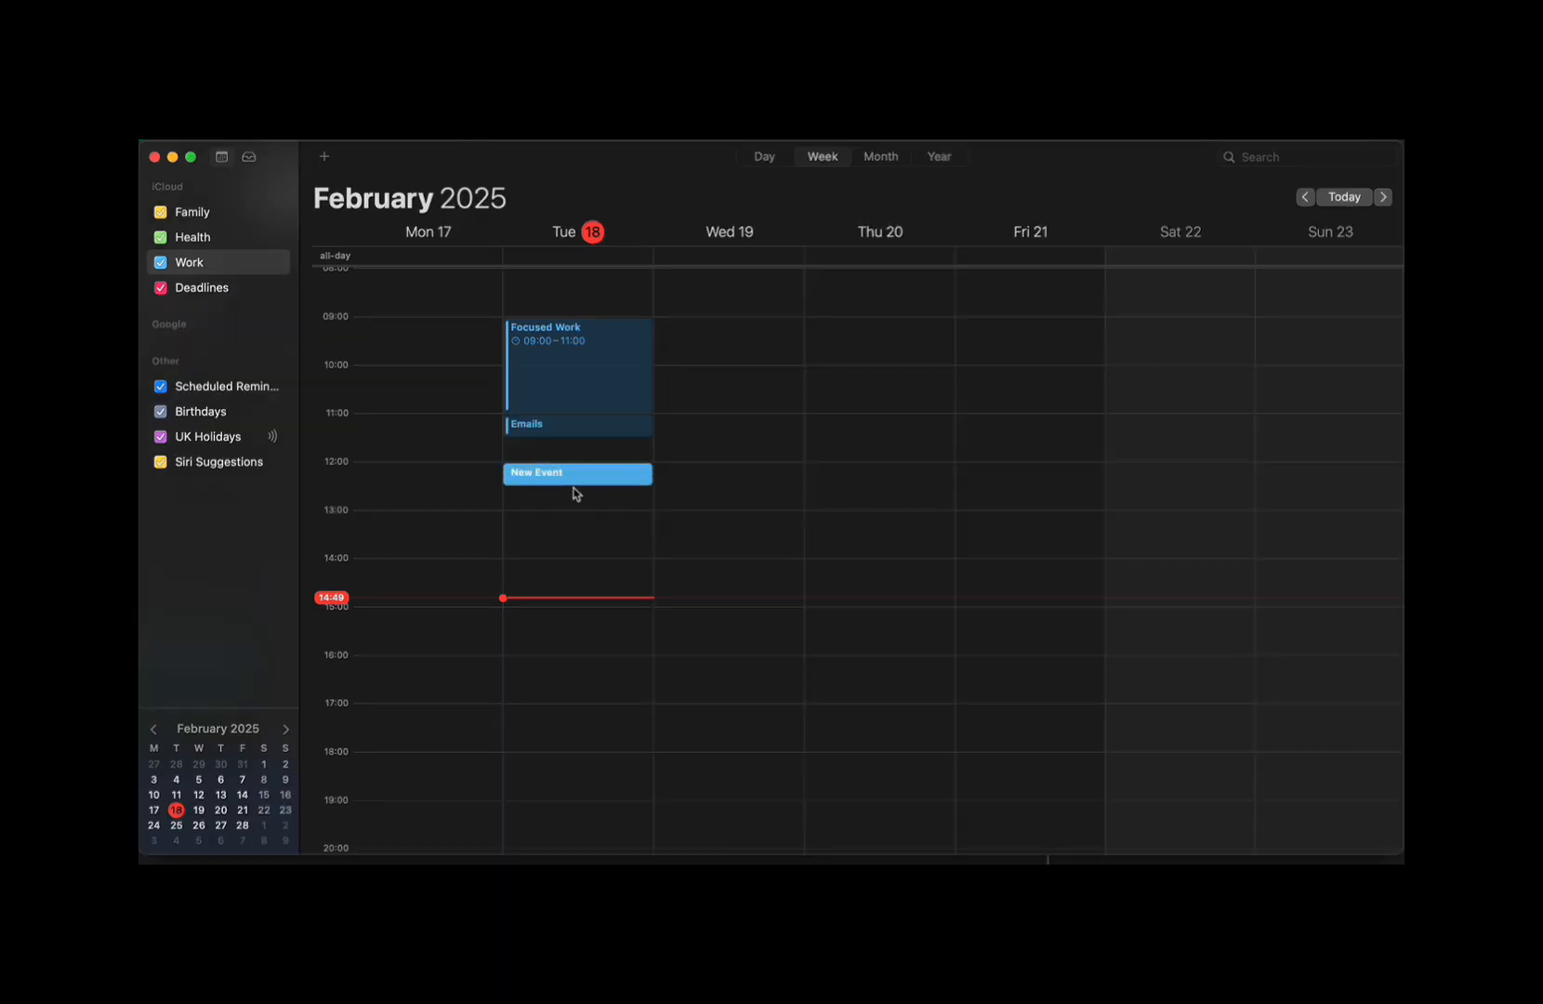
text(Exercise)
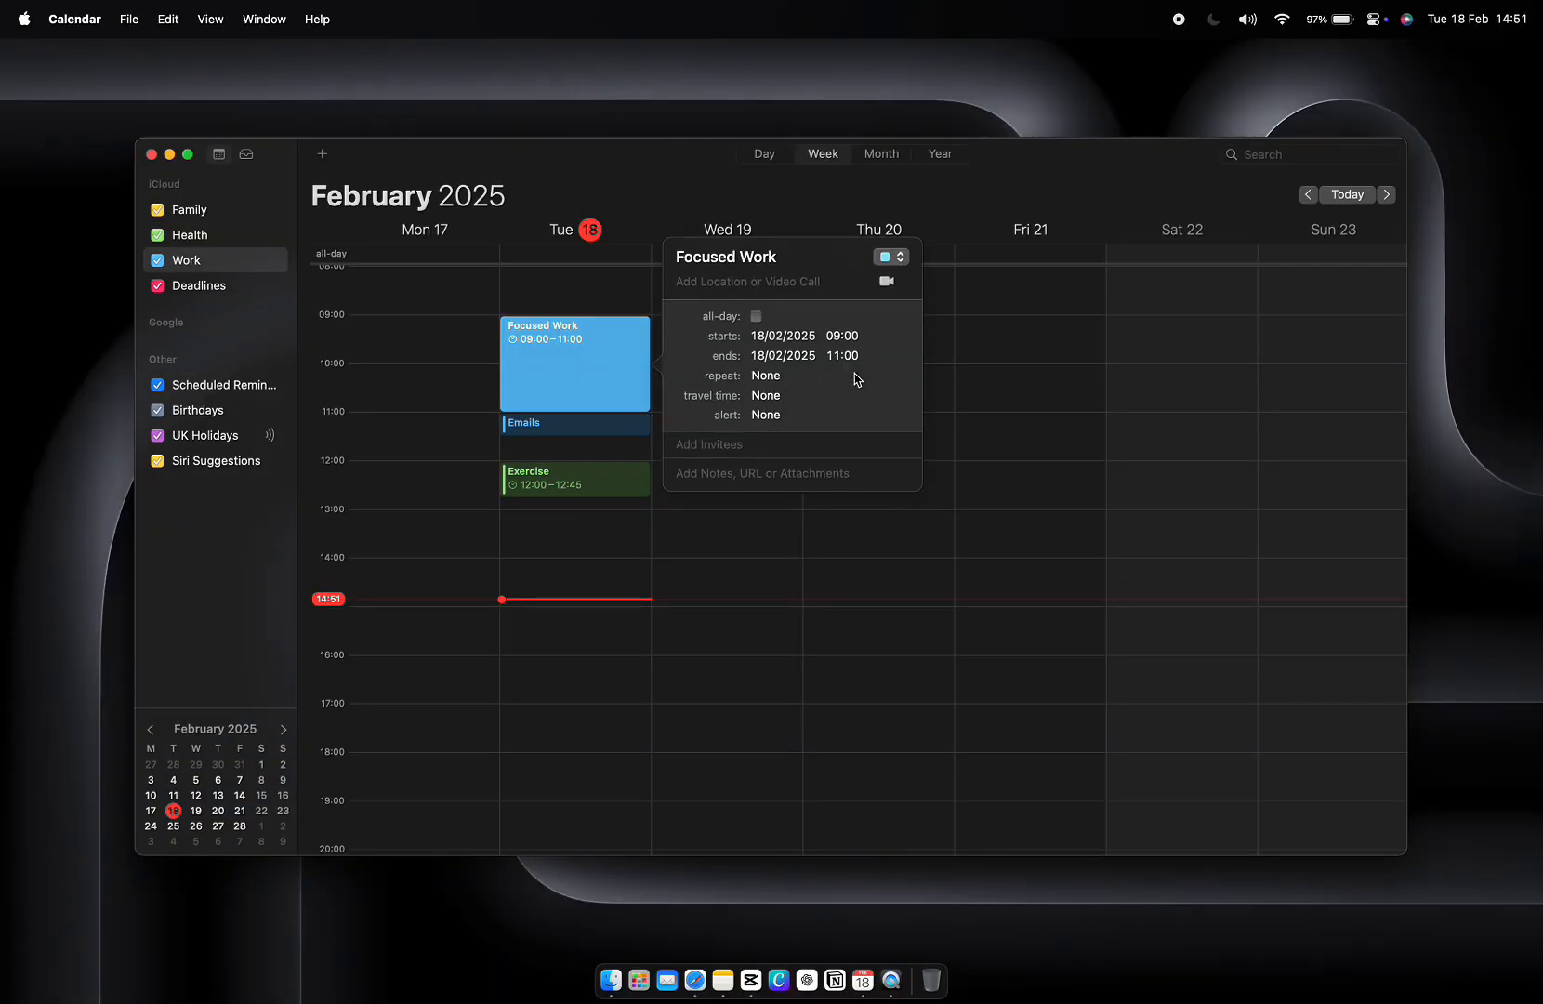
Set the Focused Work event's alert and travel time choices in its details
click(805, 415)
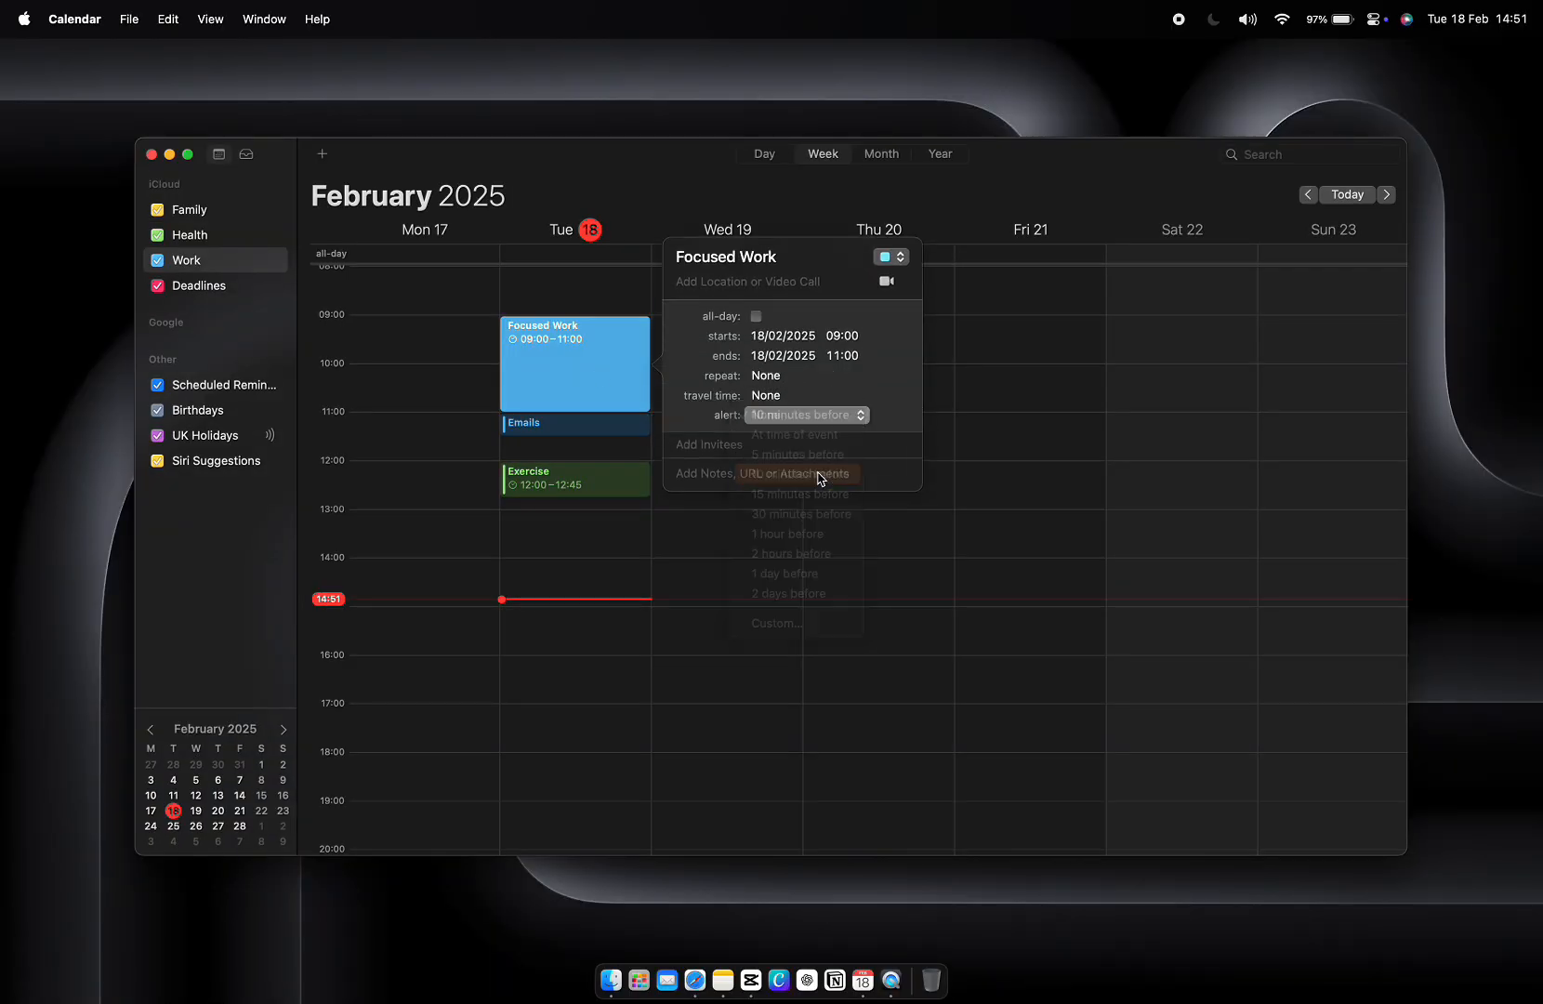
click(766, 394)
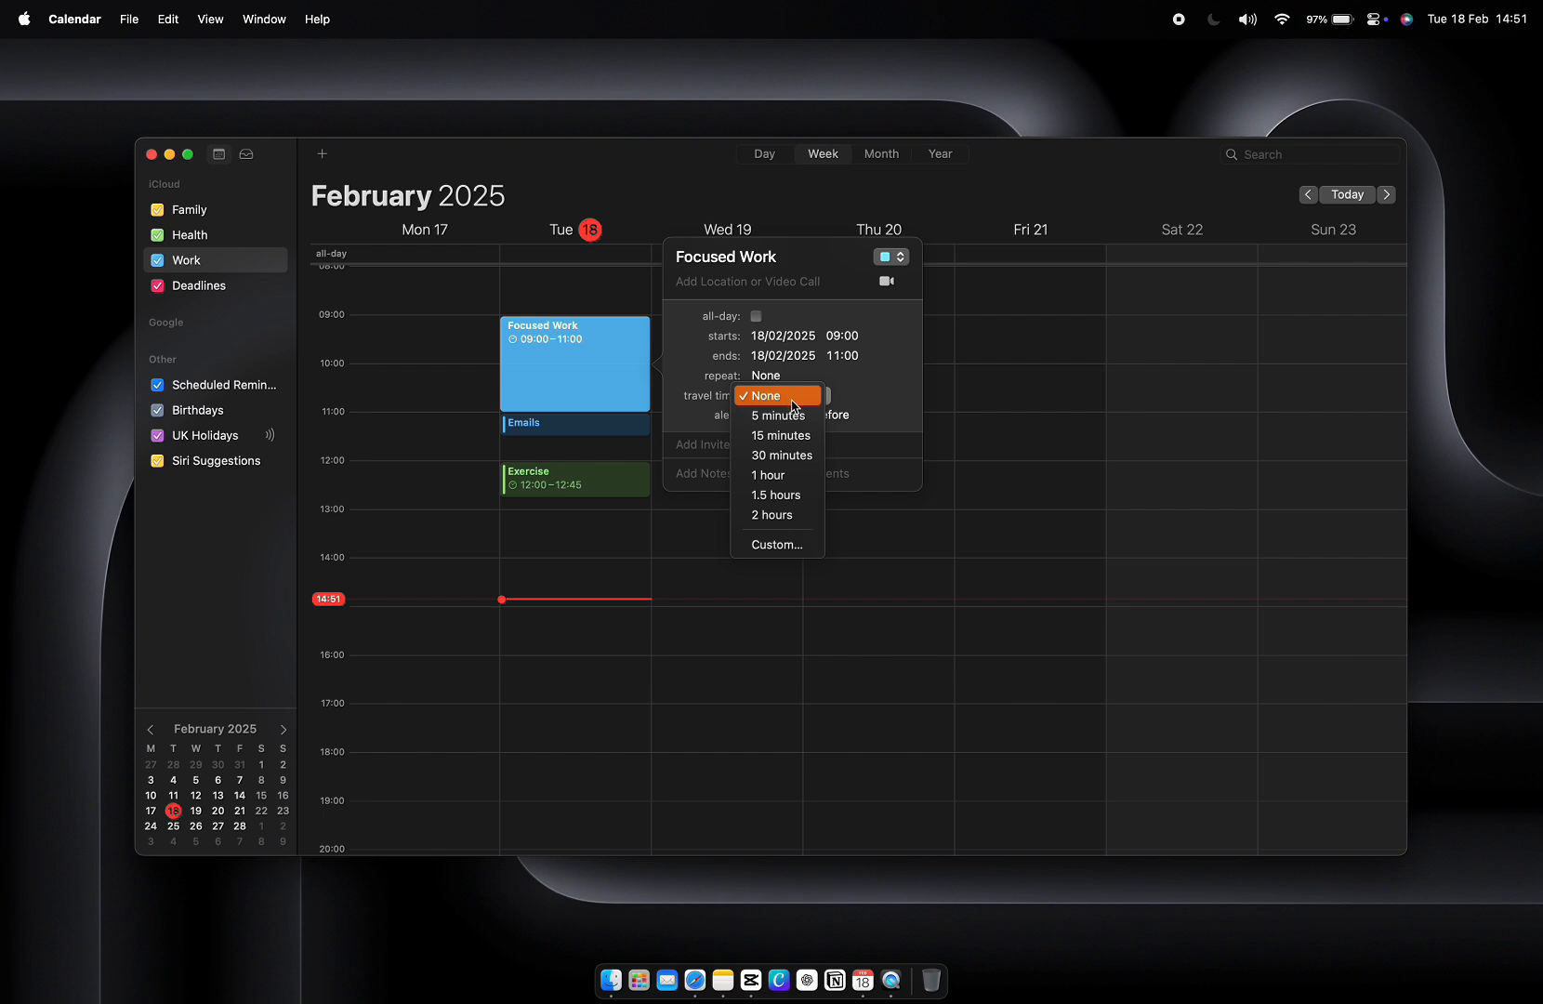
mouse_move(779, 455)
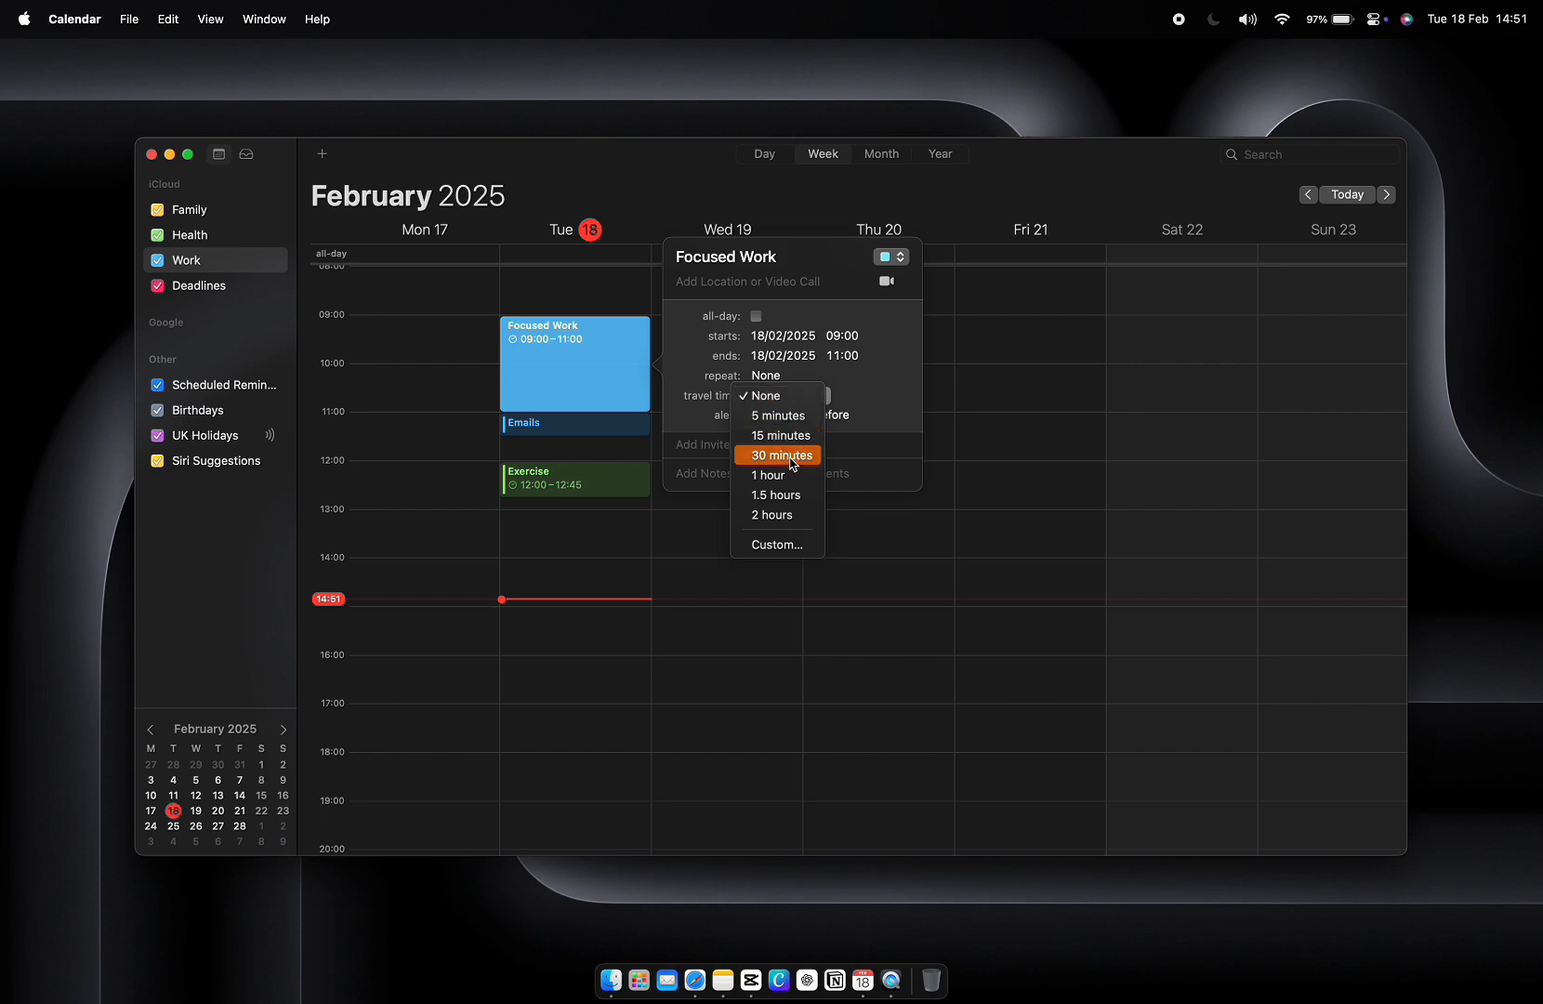